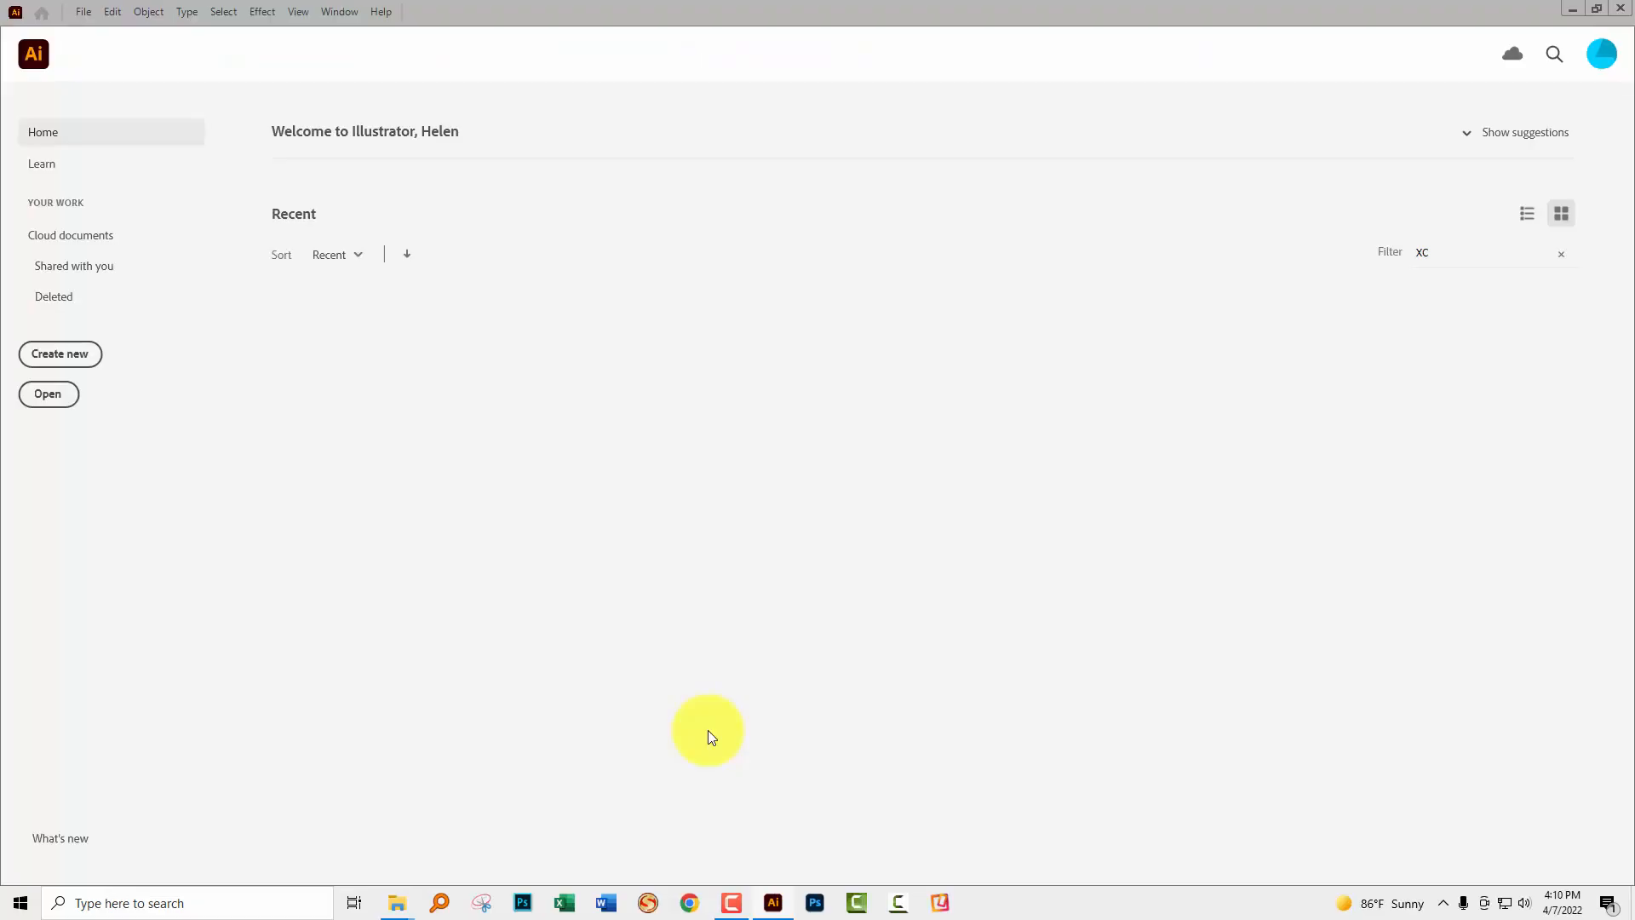
mouse_move(201, 416)
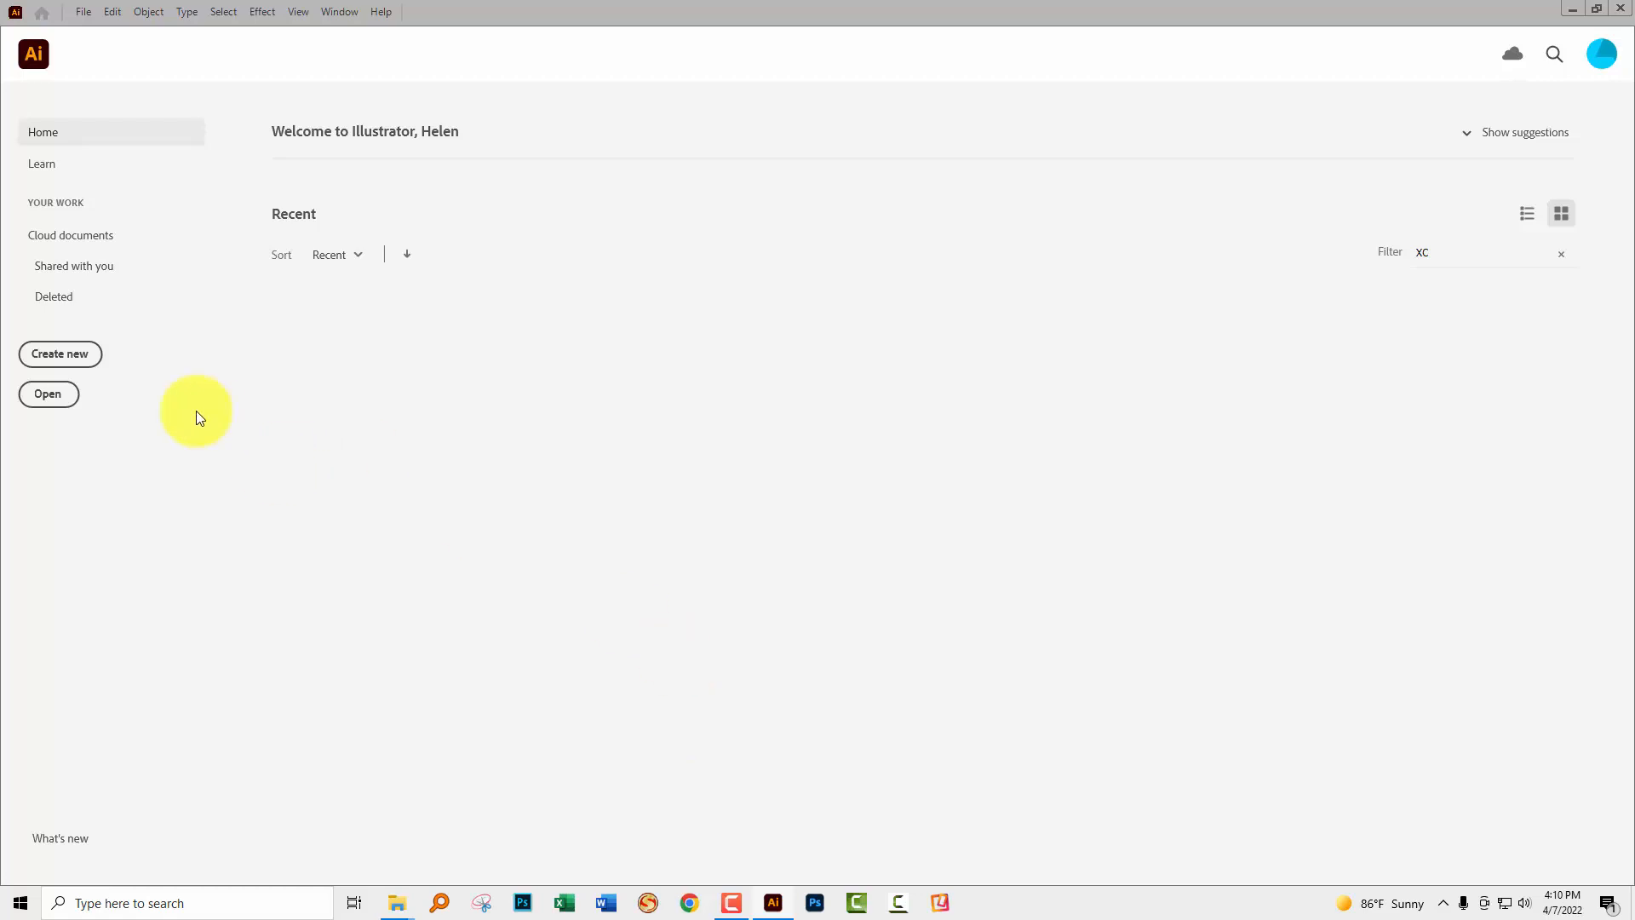
Step: Create a new blank document from the Web-Large 1920 × 1080 px preset
click(60, 354)
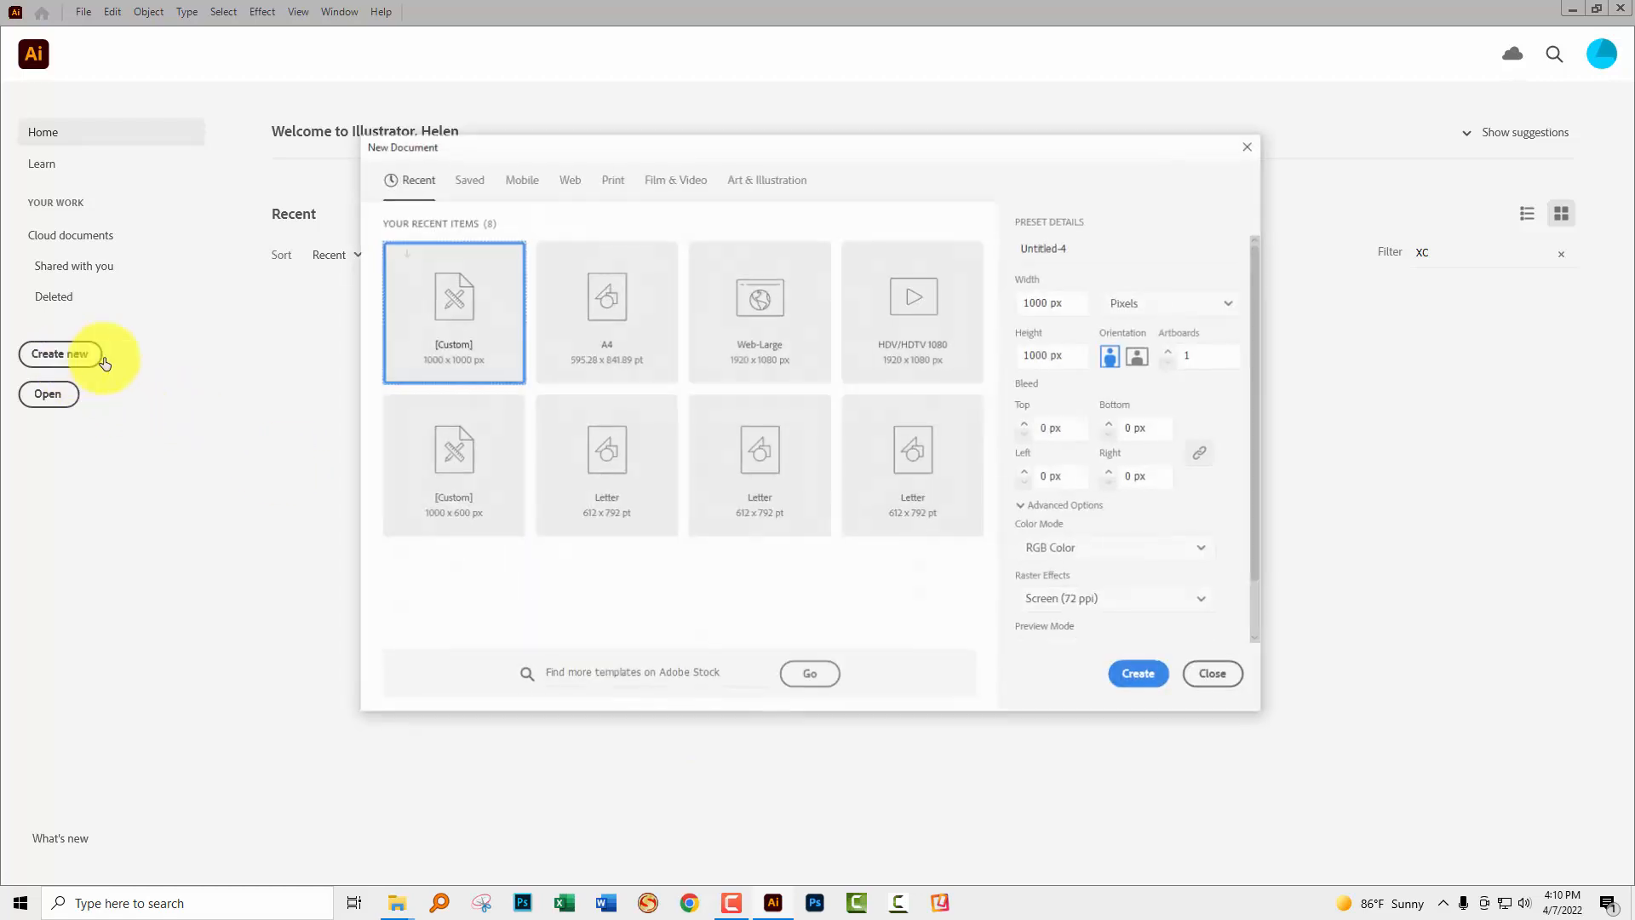
click(760, 310)
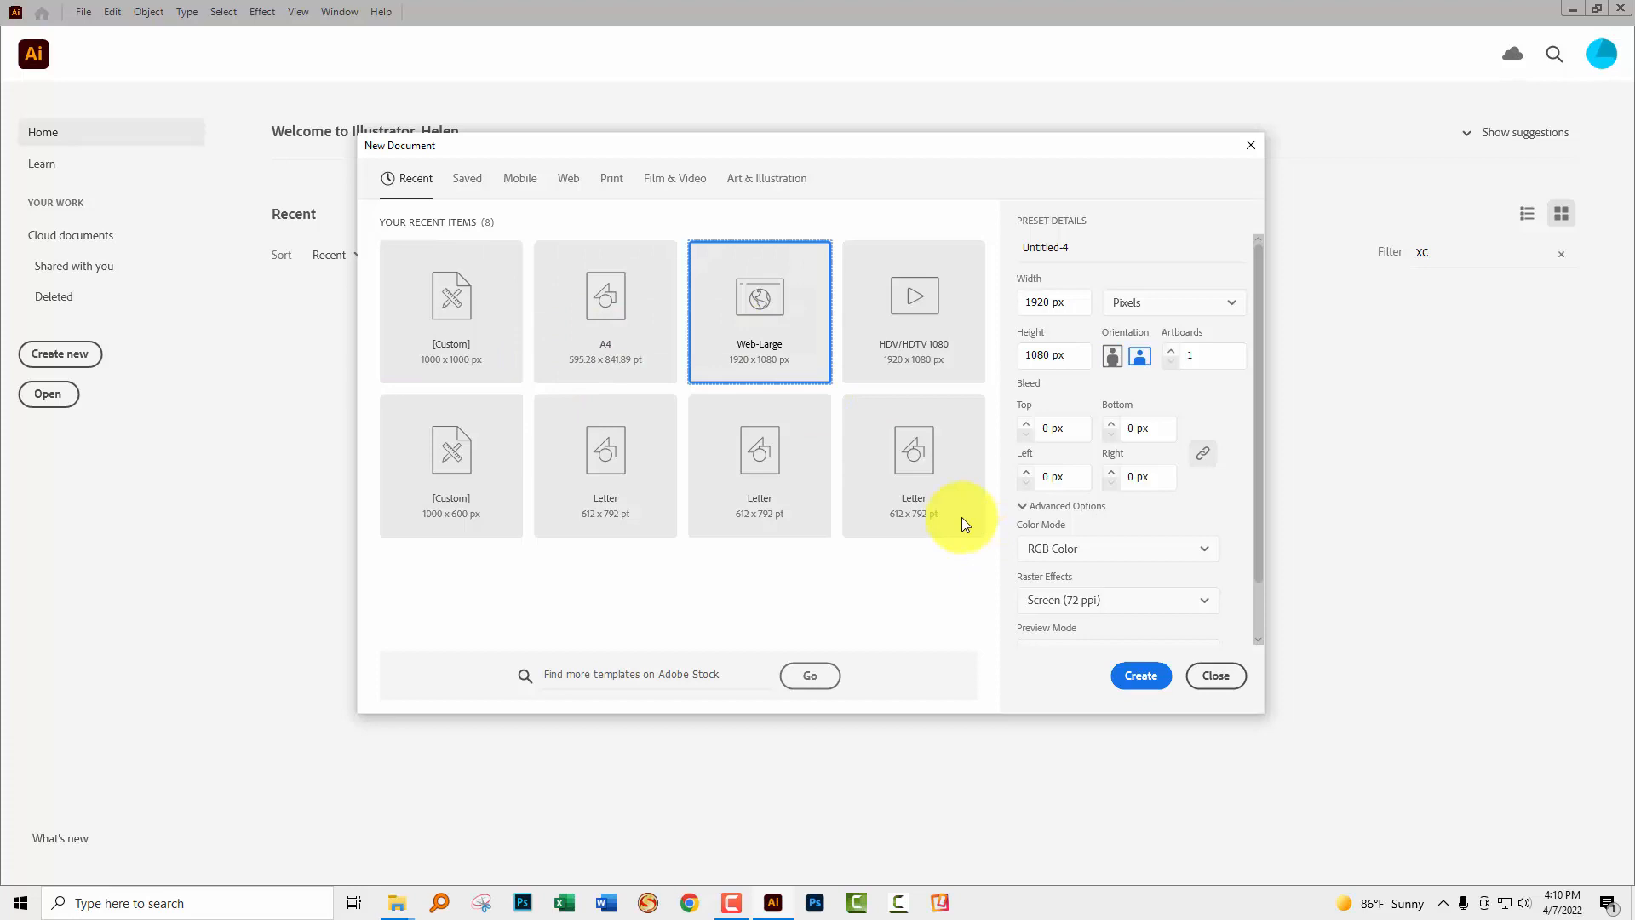
click(1212, 675)
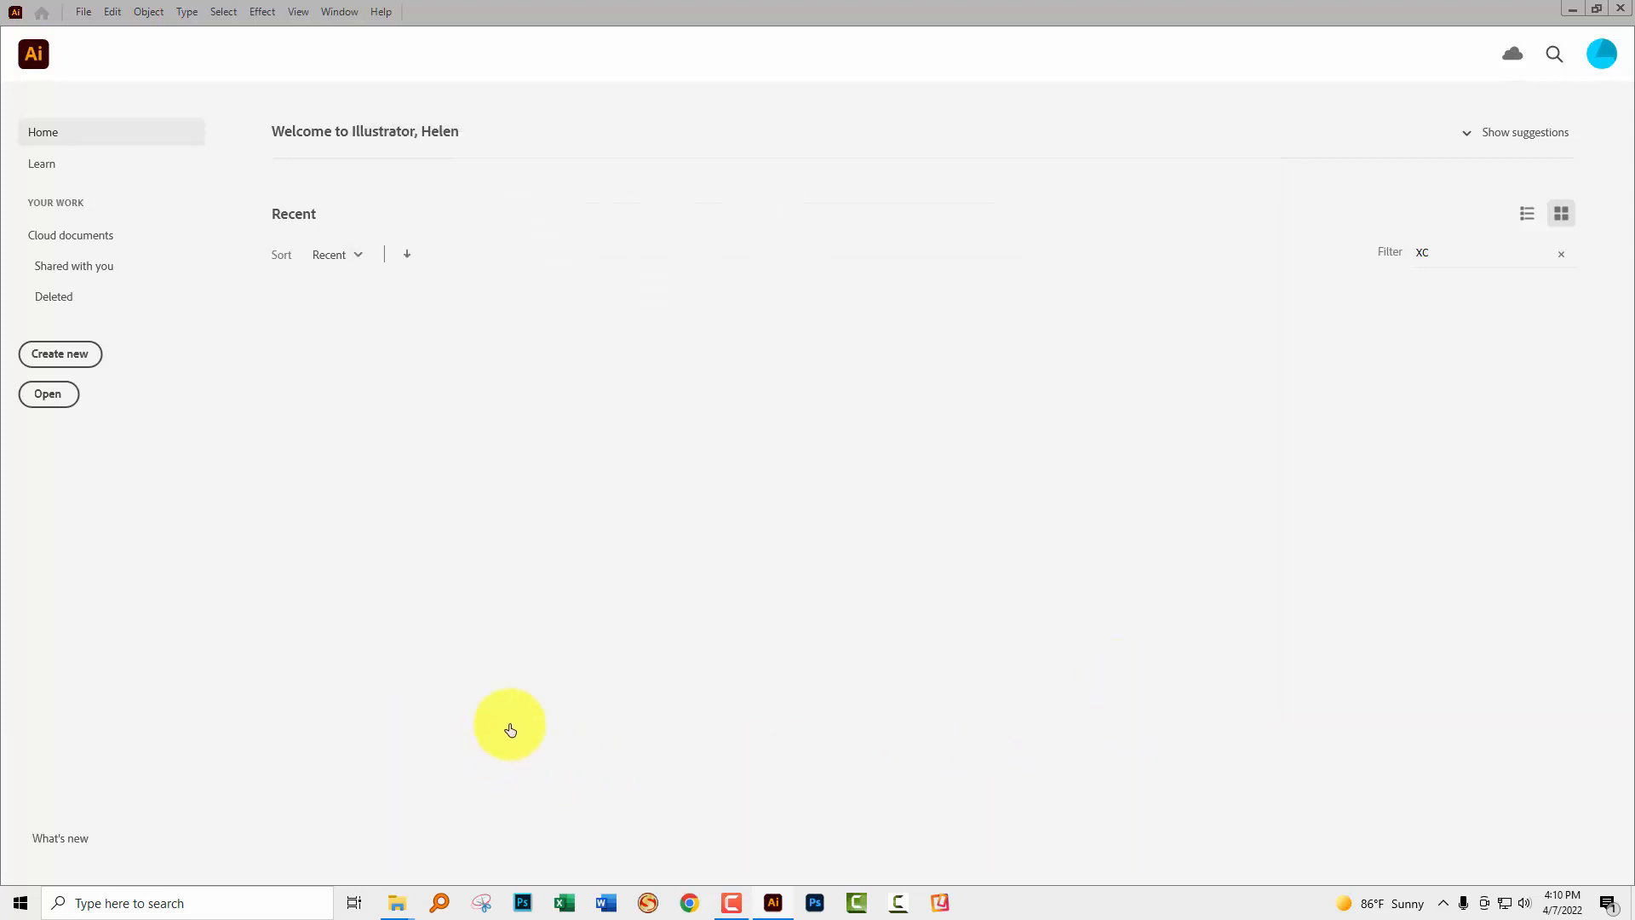
click(60, 354)
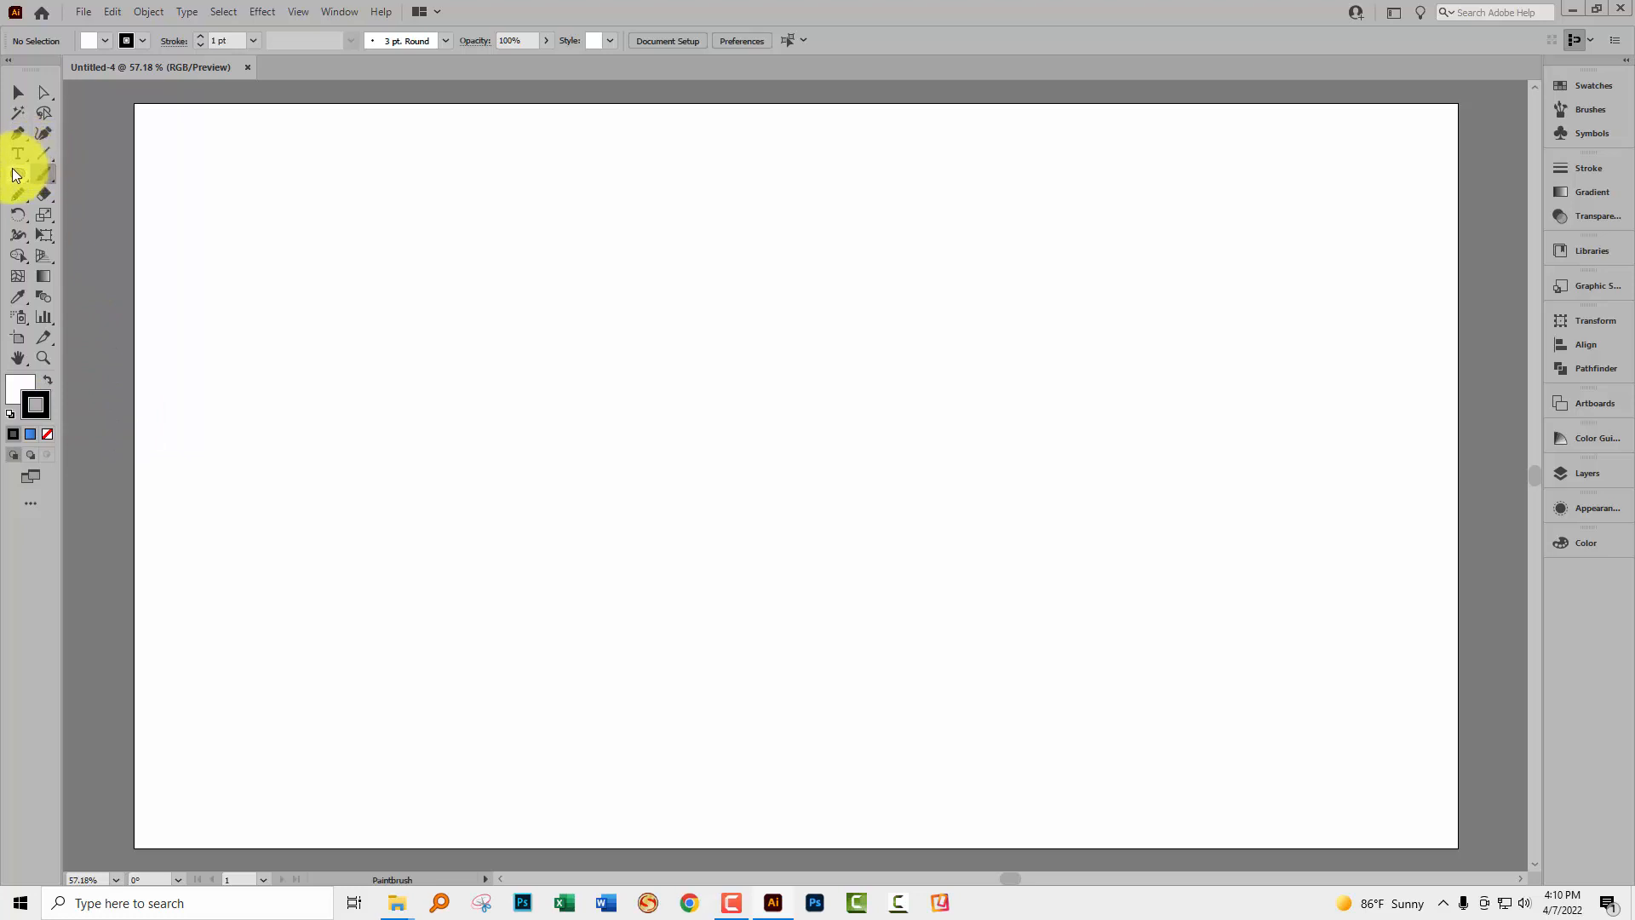
Step: With the Ellipse tool and black fill, place a 2 px dot and a 40 px circle on one line
click(17, 174)
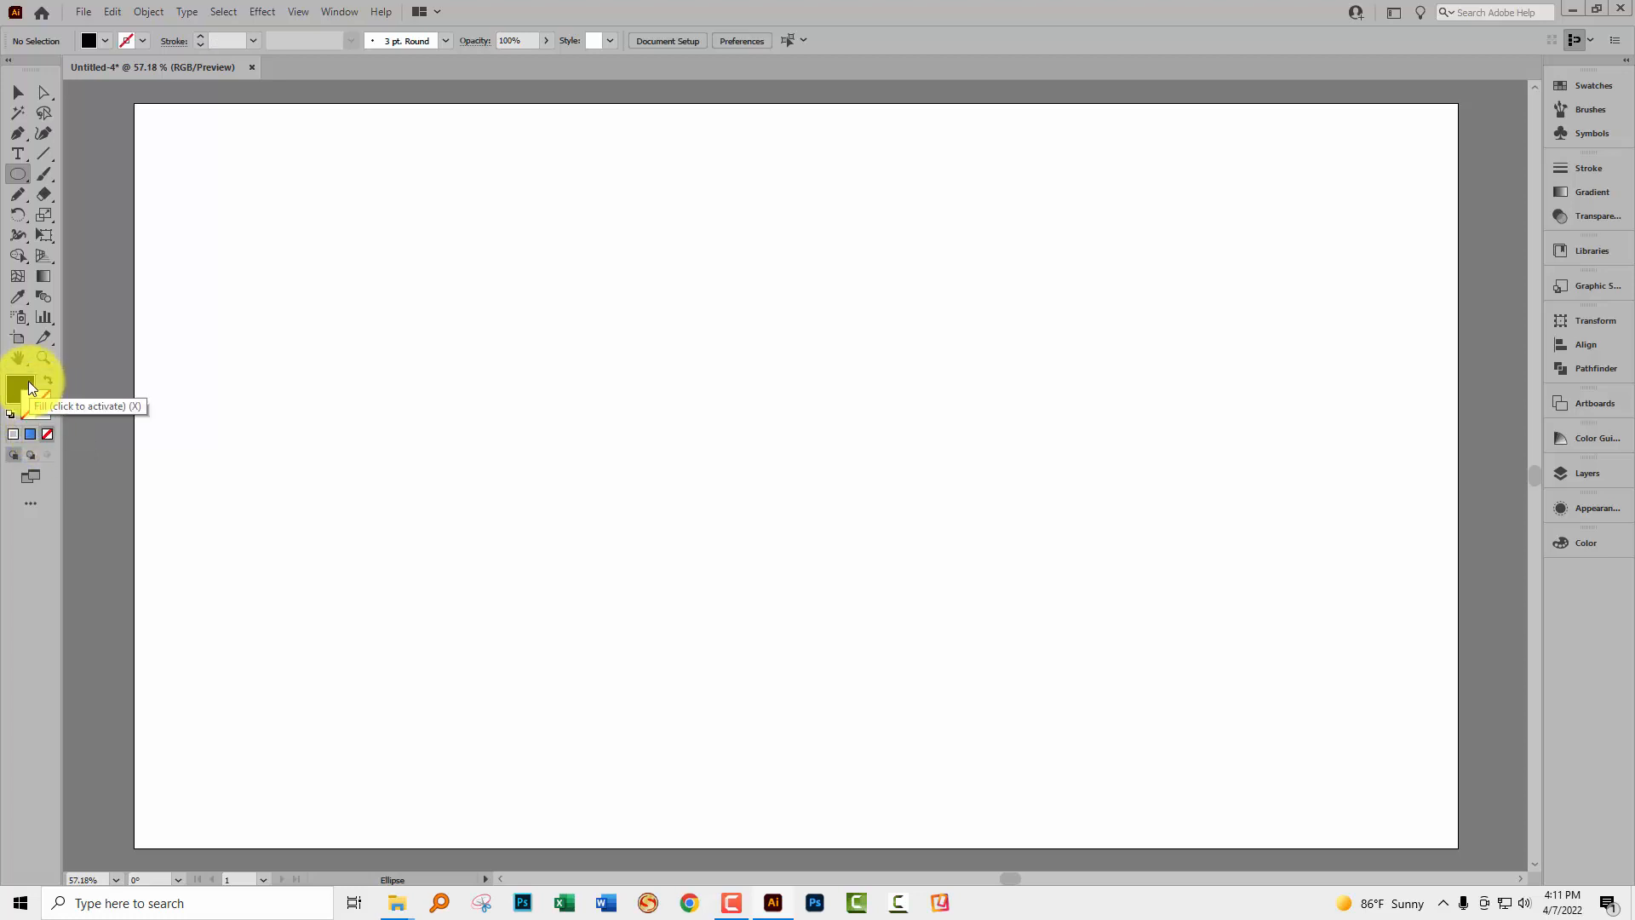
click(338, 369)
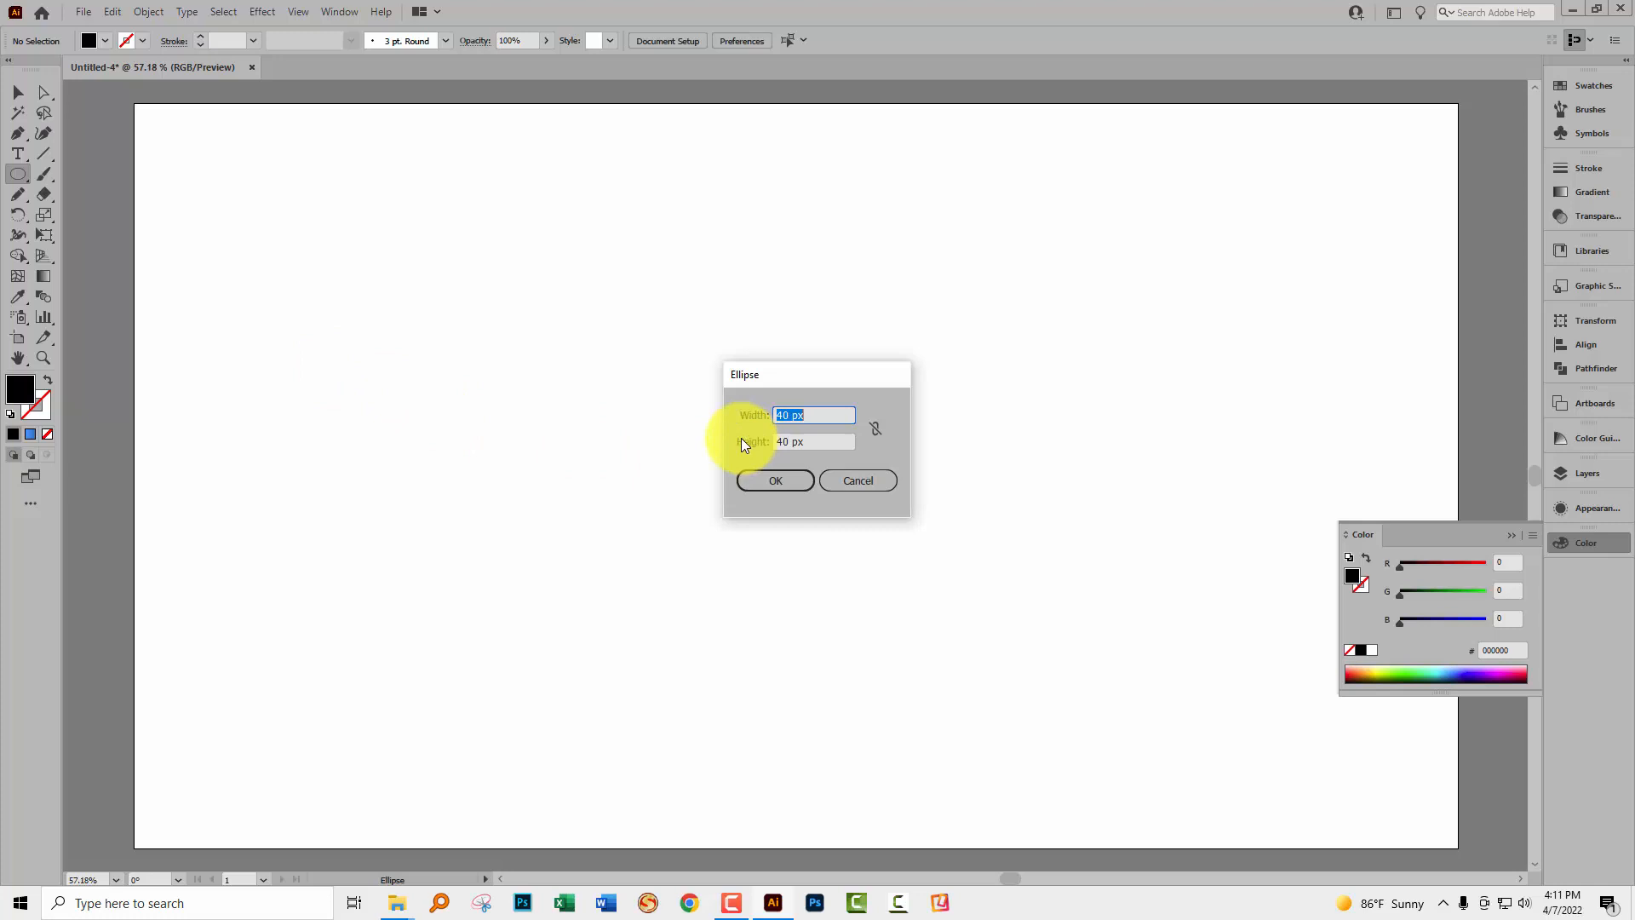
text(2)
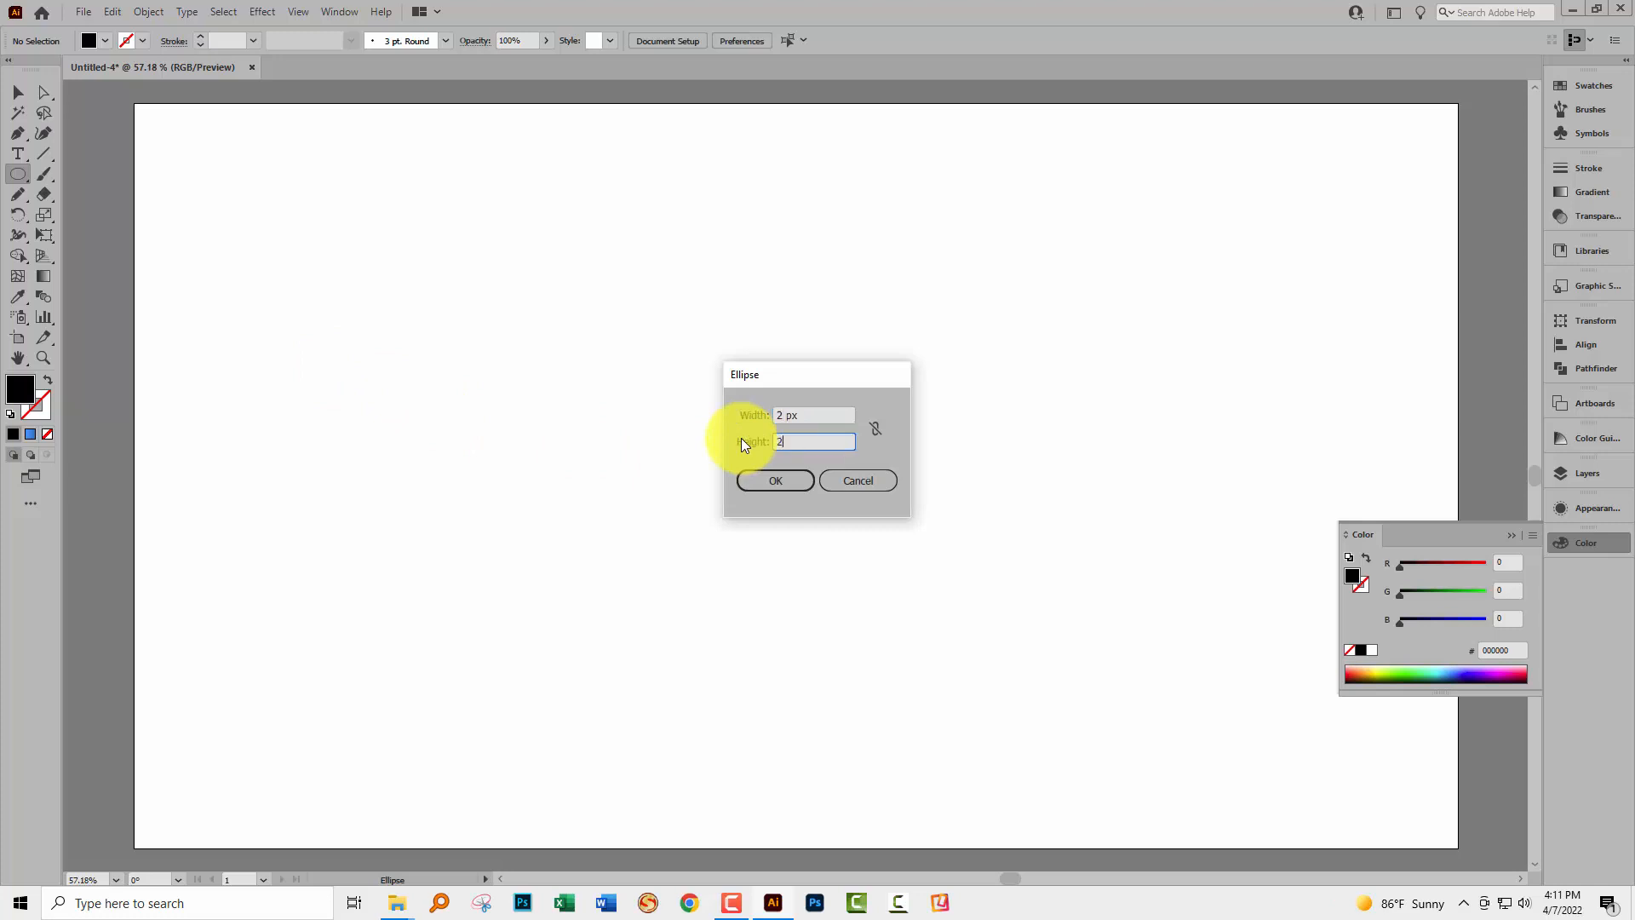
click(775, 480)
text(40)
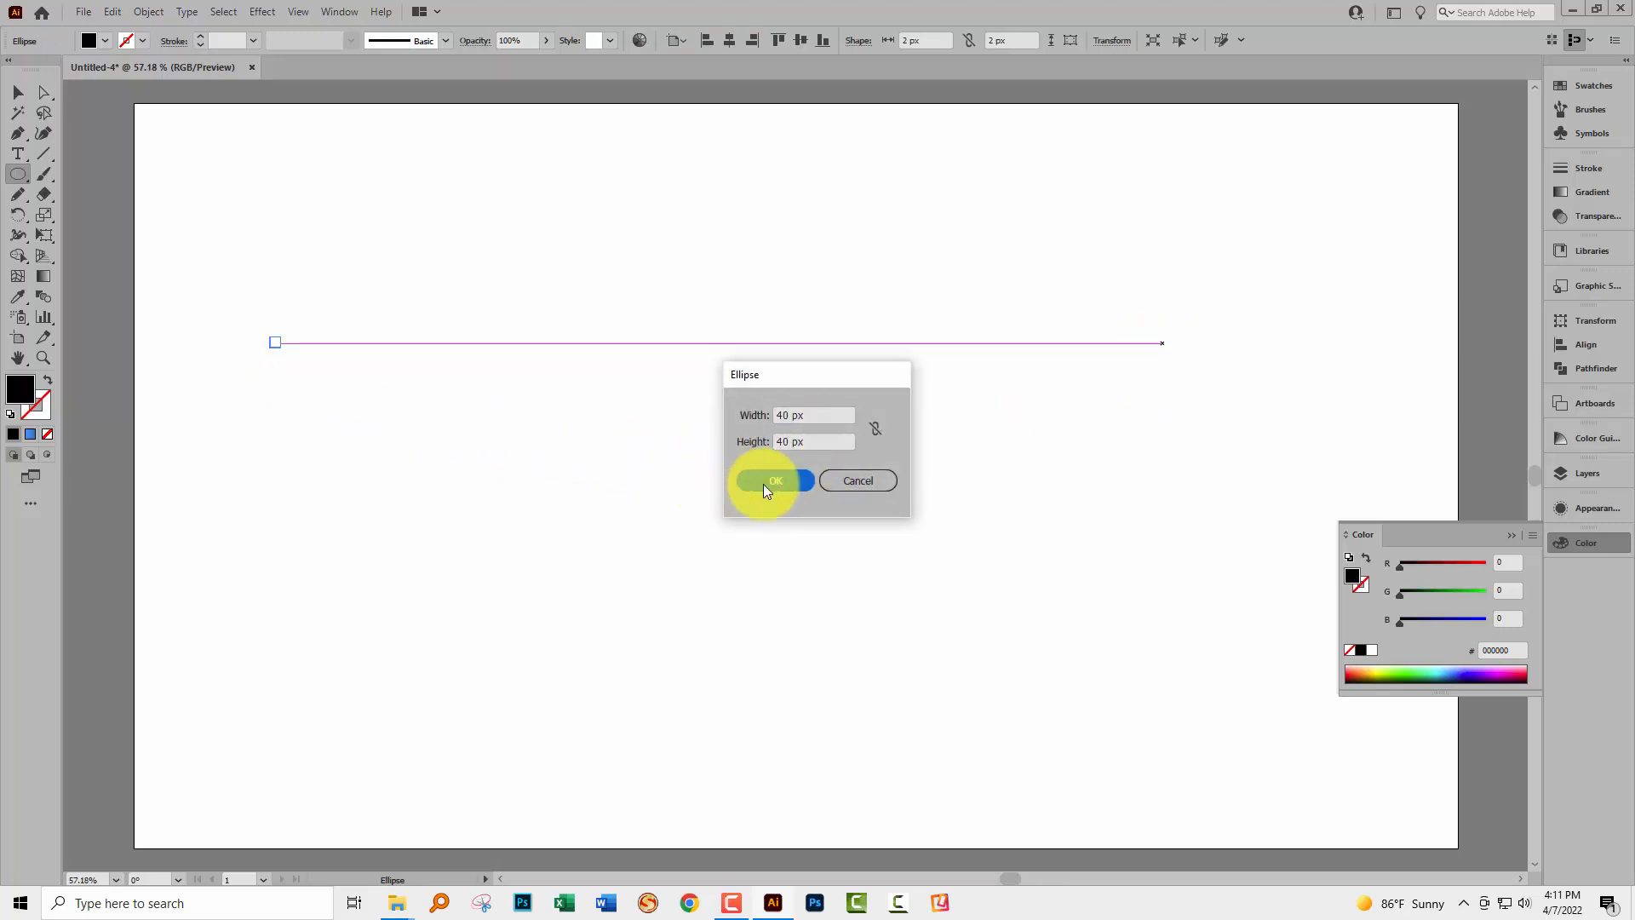
click(774, 481)
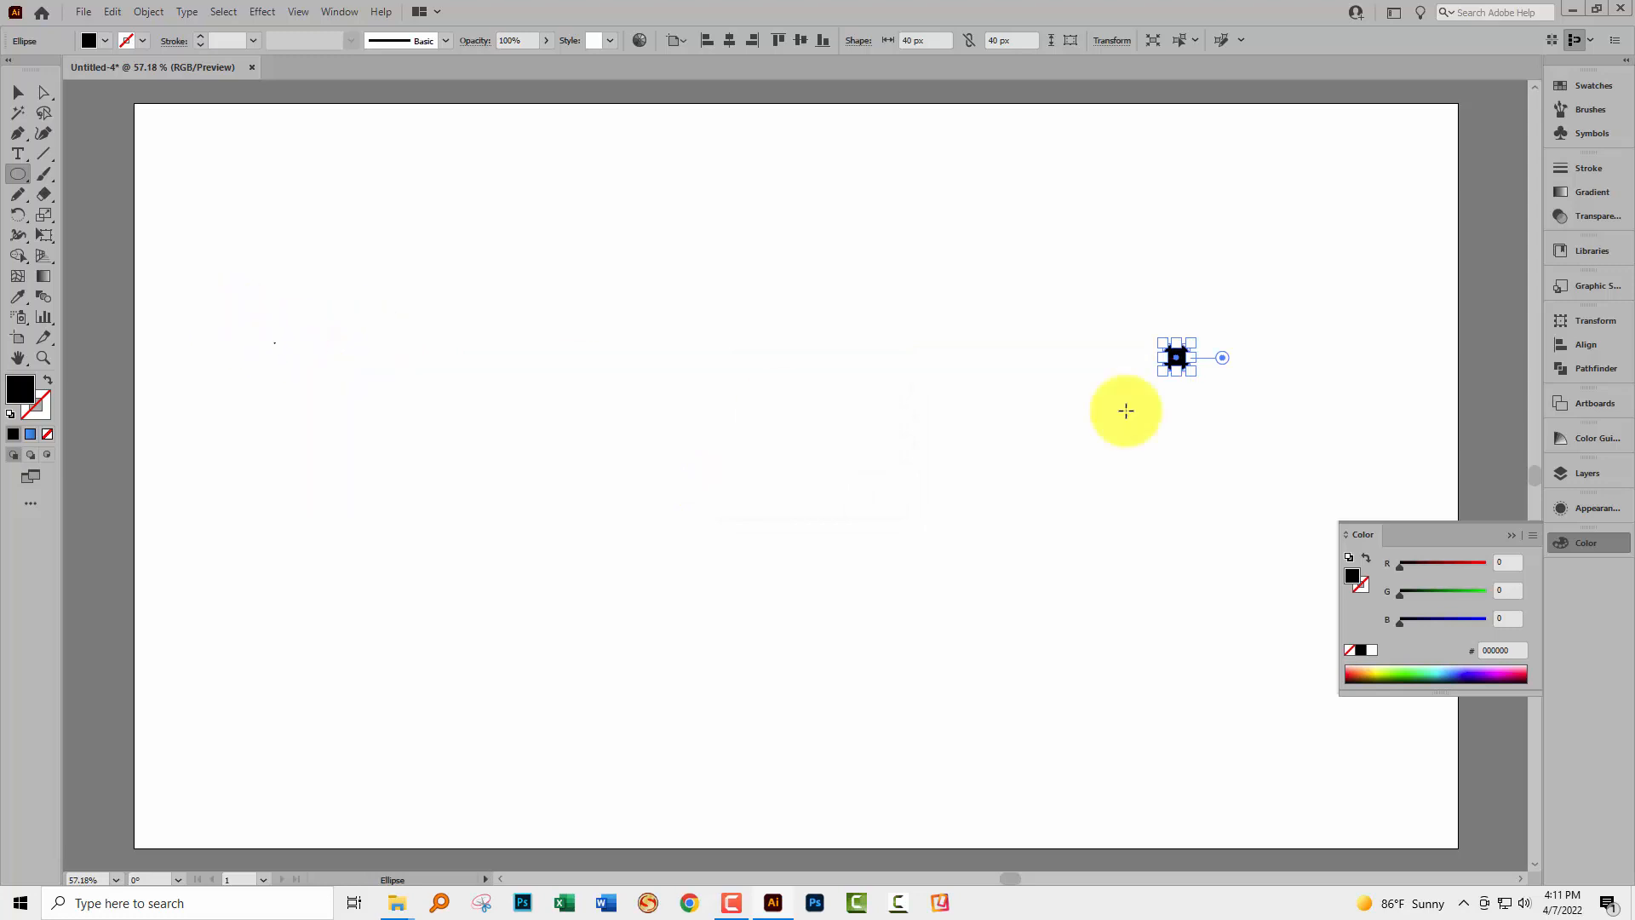
mouse_move(17, 92)
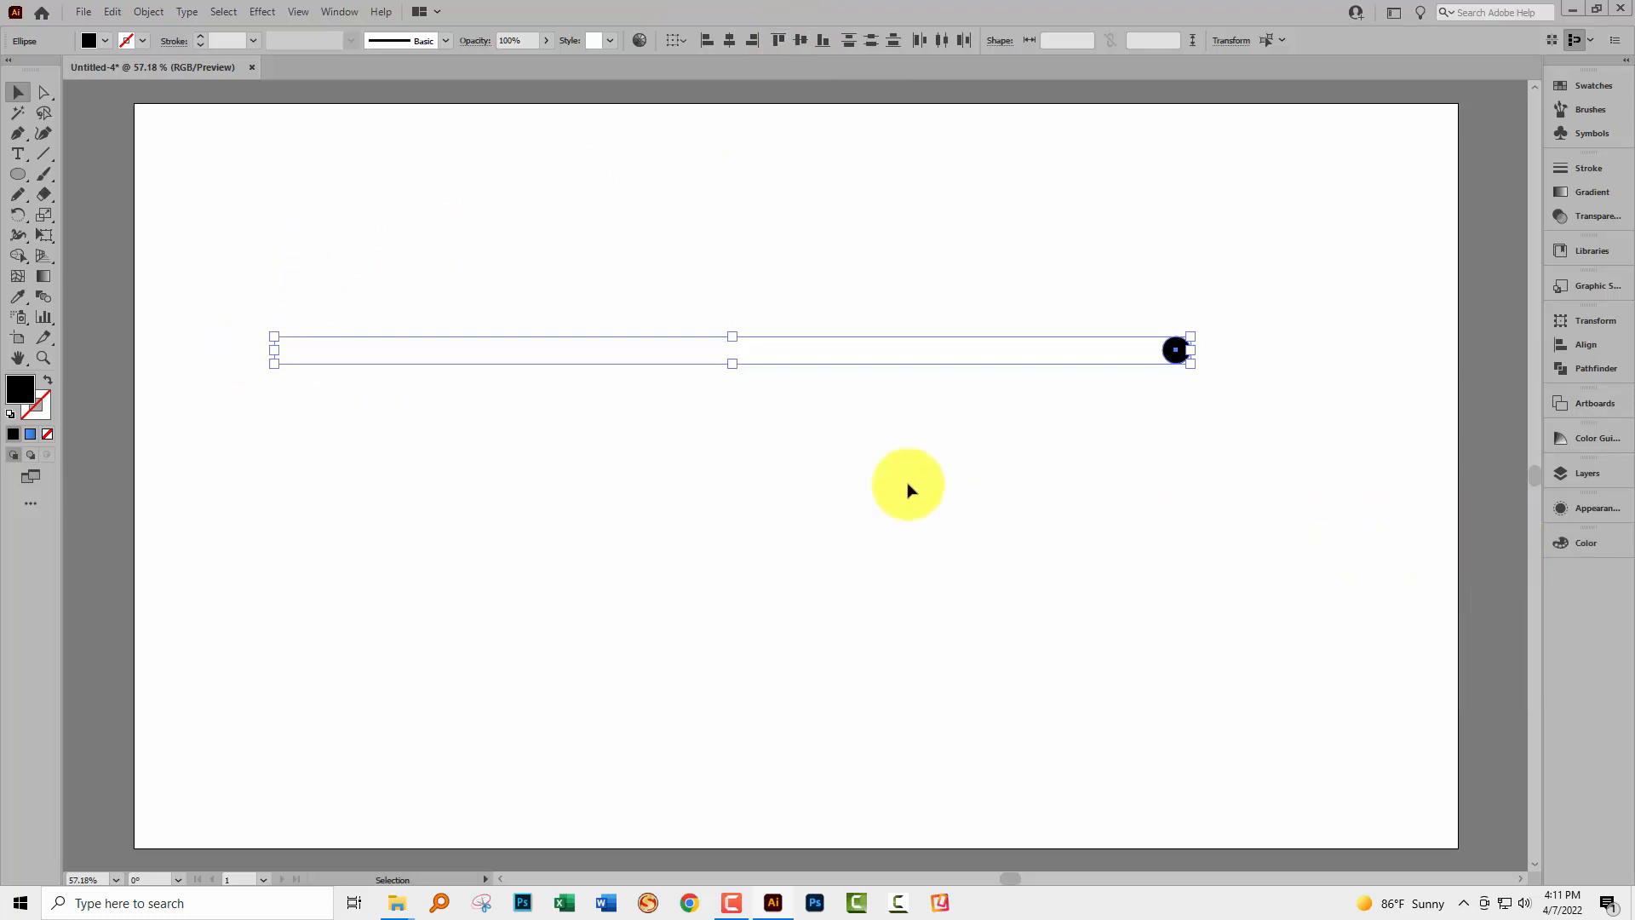
mouse_move(148, 12)
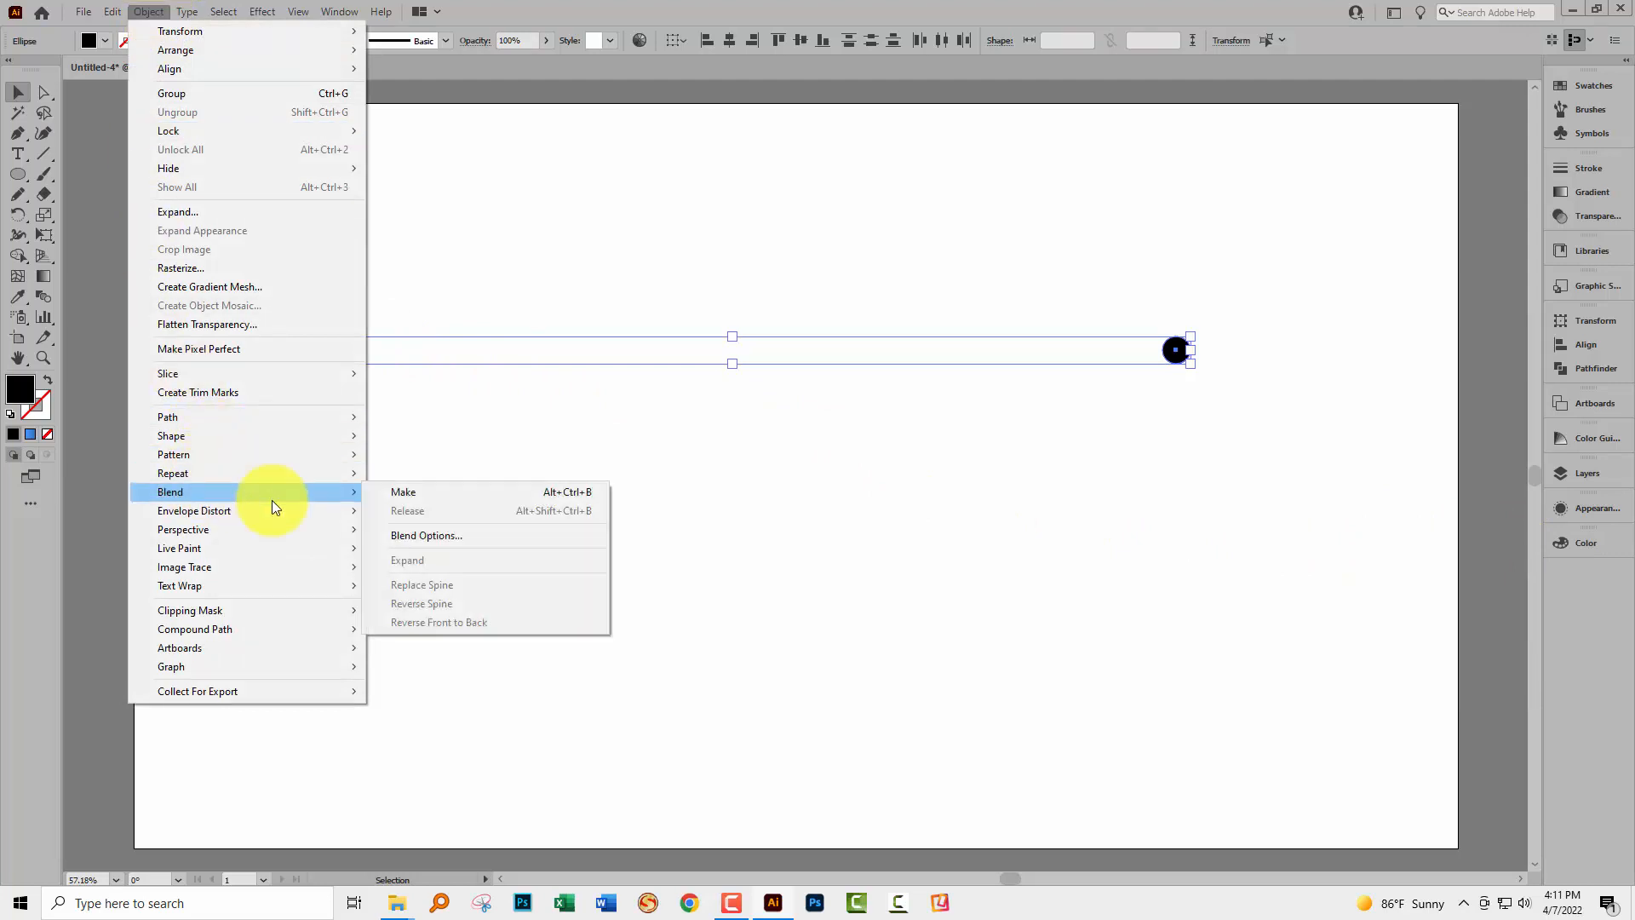
Step: Blend the two circles with Specified Steps spacing of 37
click(402, 491)
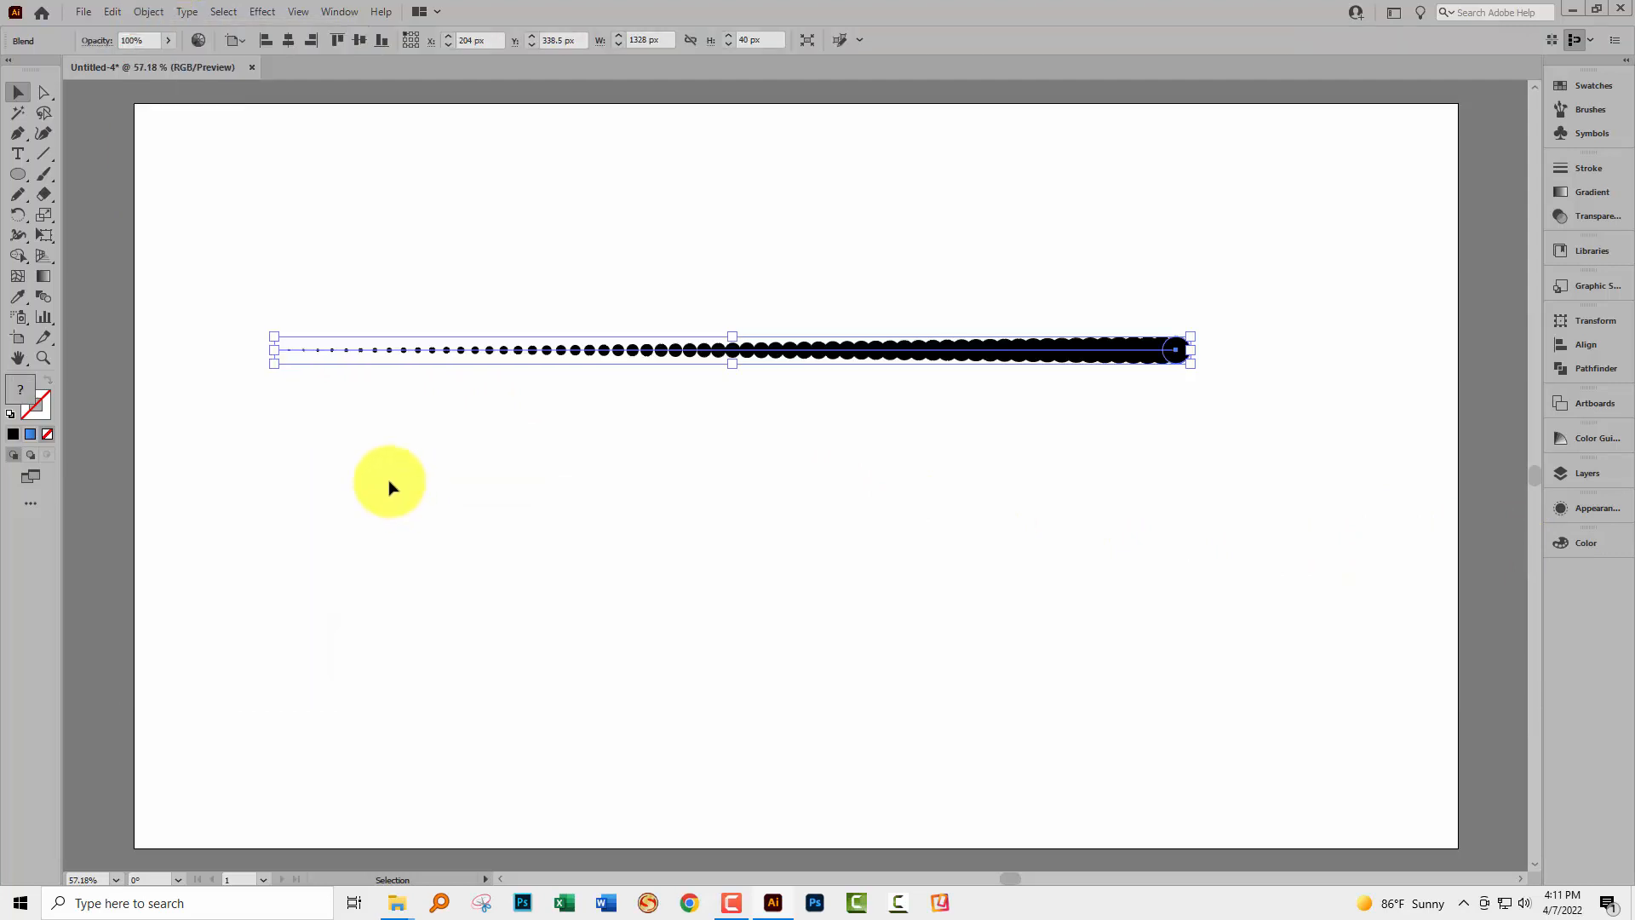
mouse_move(46, 303)
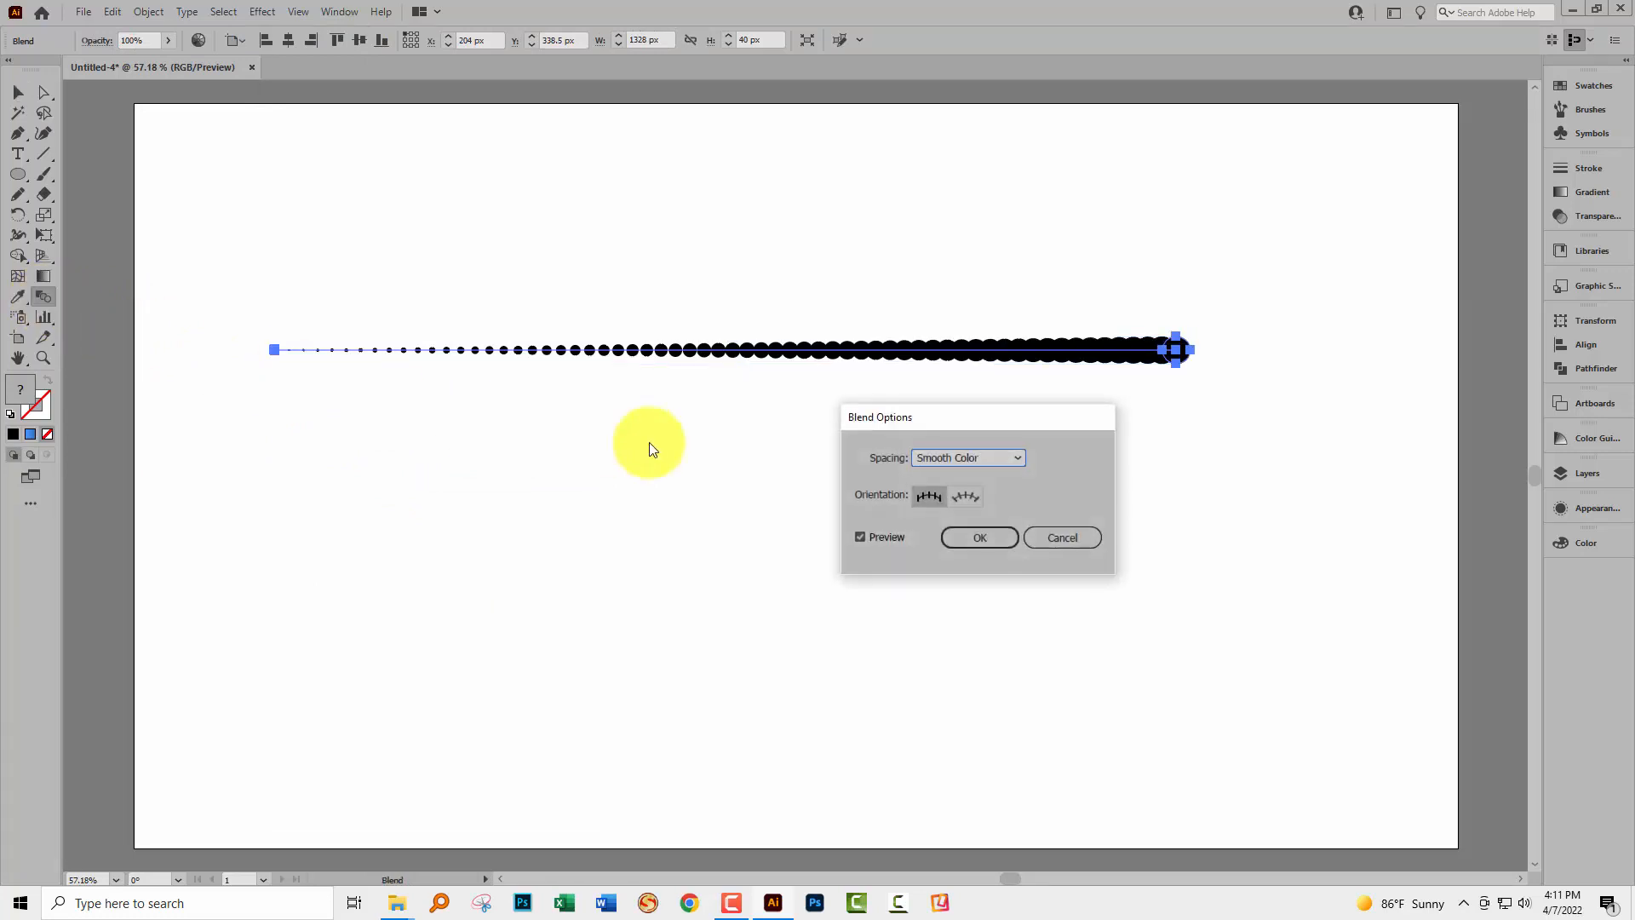
click(966, 457)
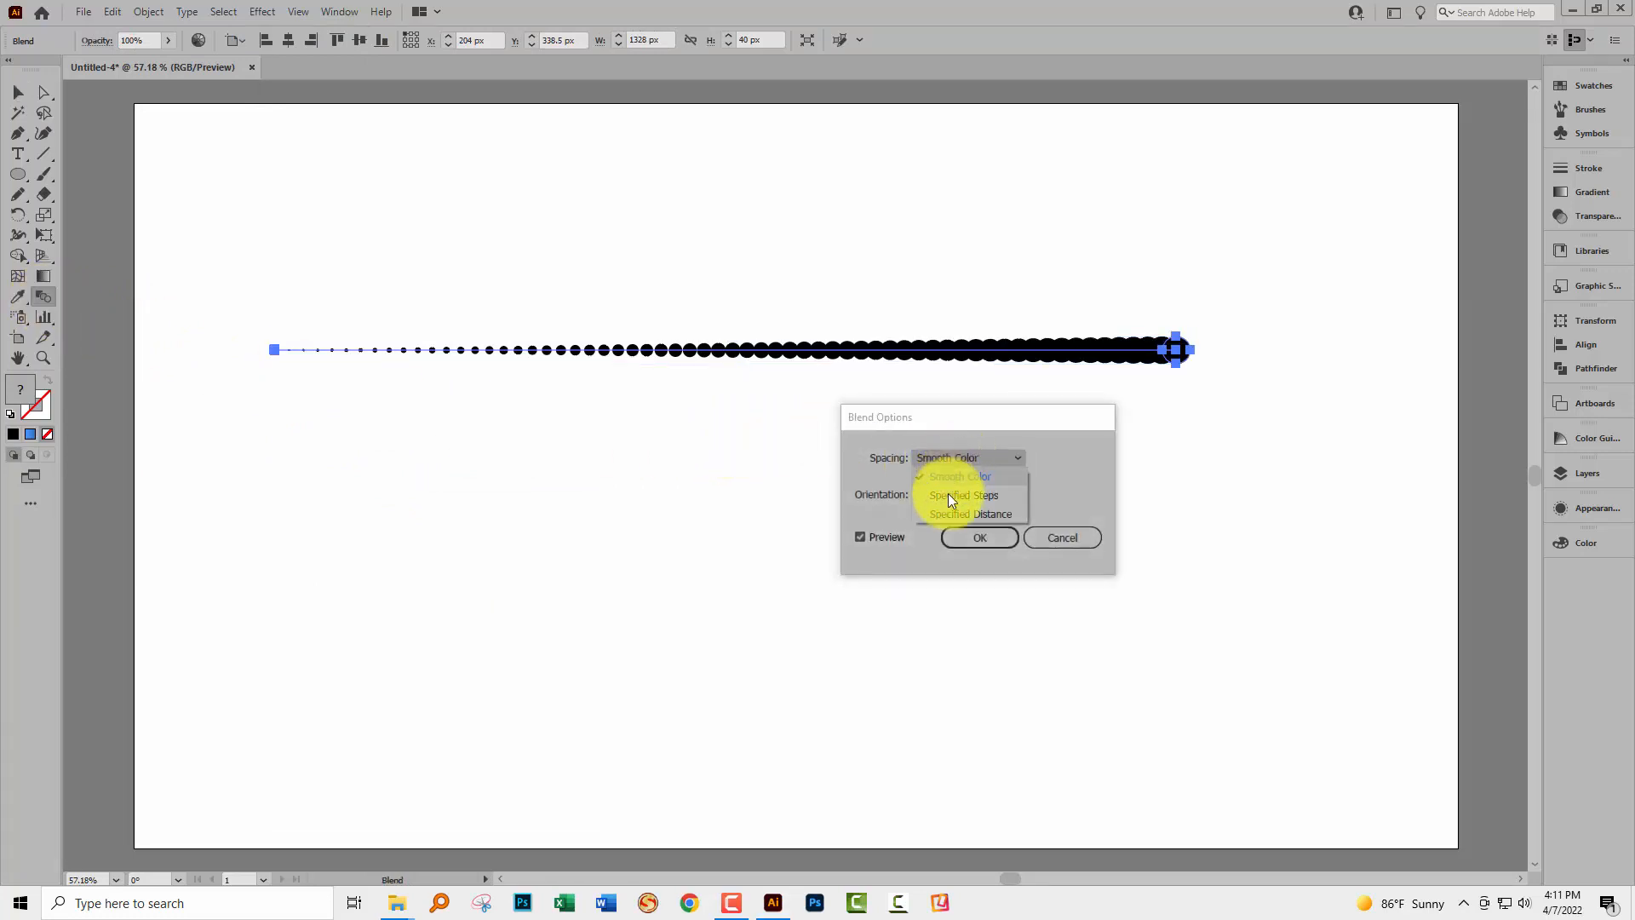
click(960, 493)
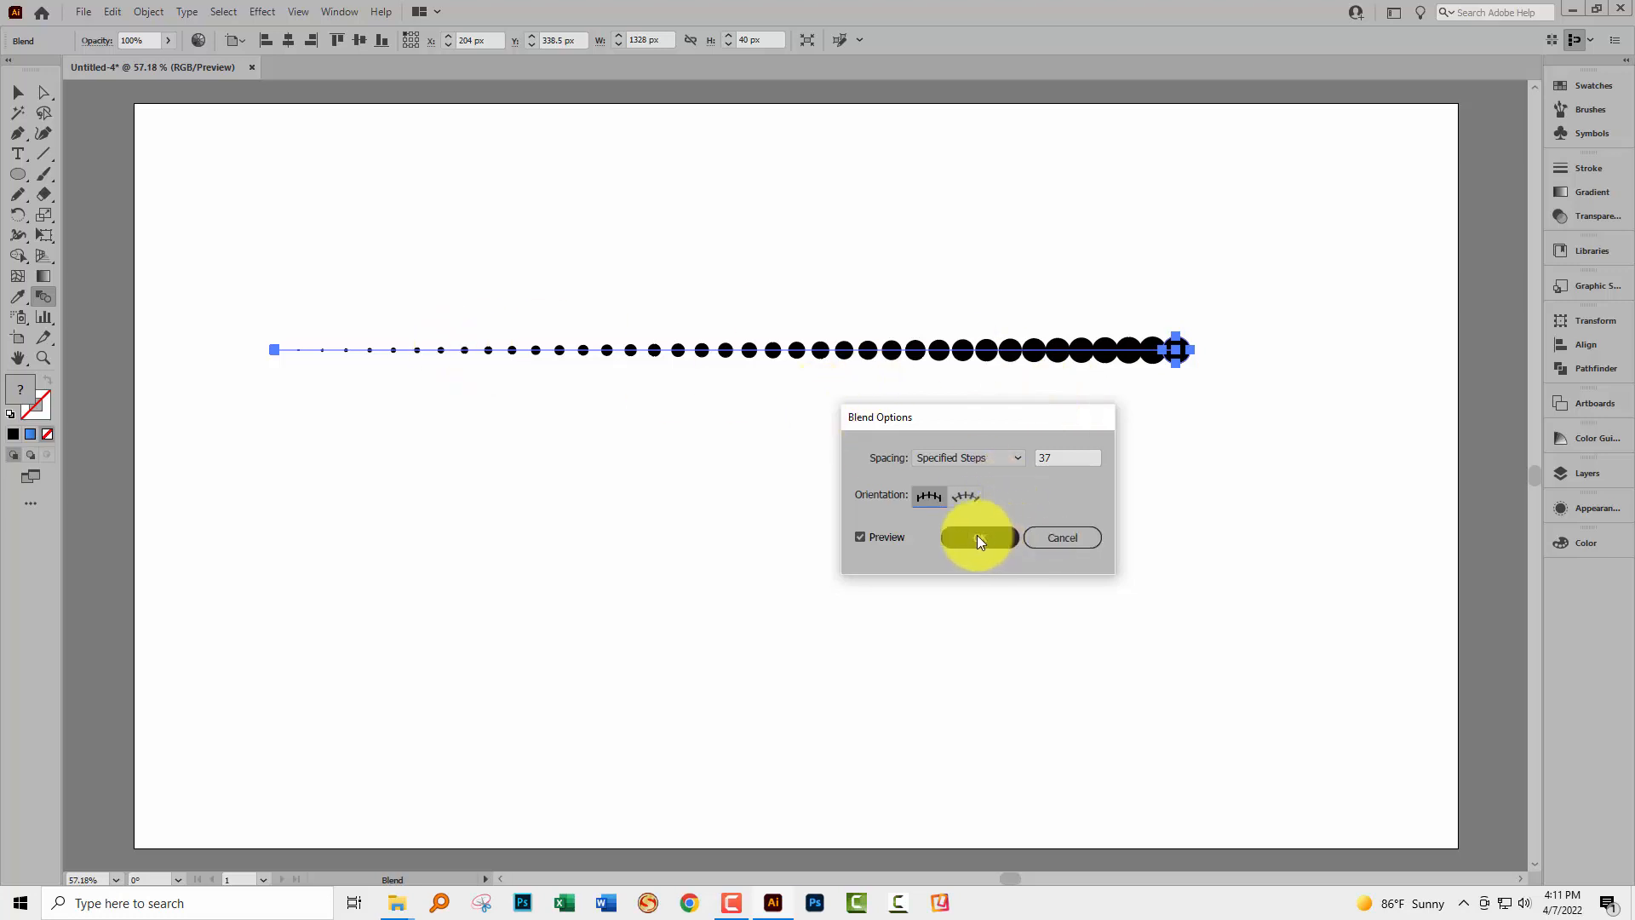
click(978, 537)
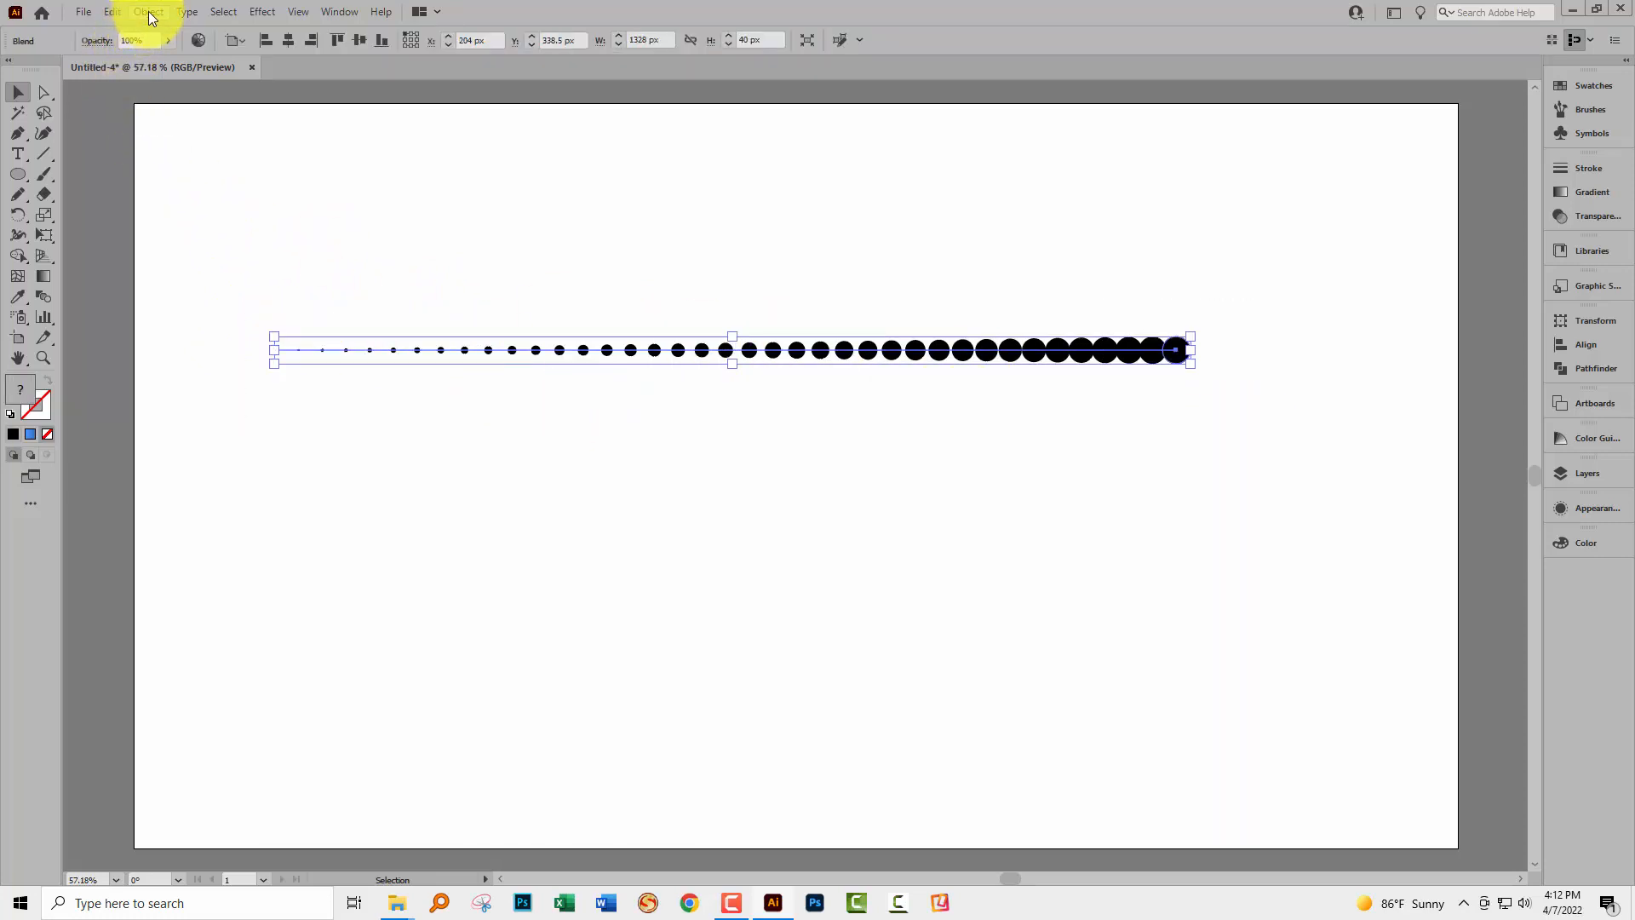
Step: Expand the blend into separate dots and show them with larger thumbnails under Layer 1
click(149, 11)
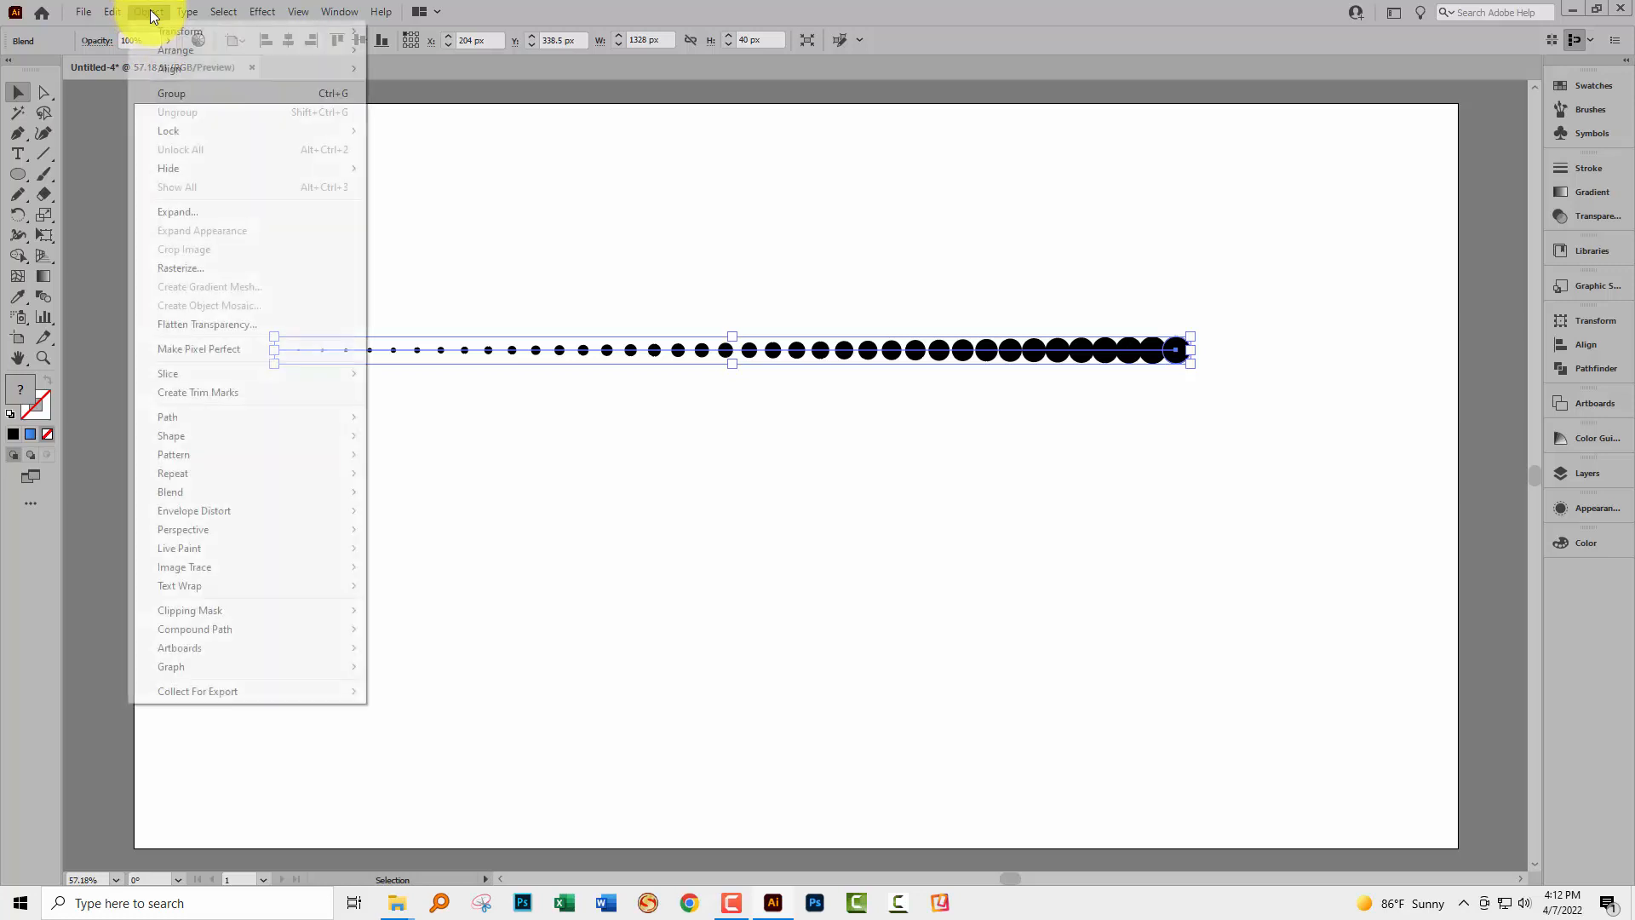
mouse_move(169, 490)
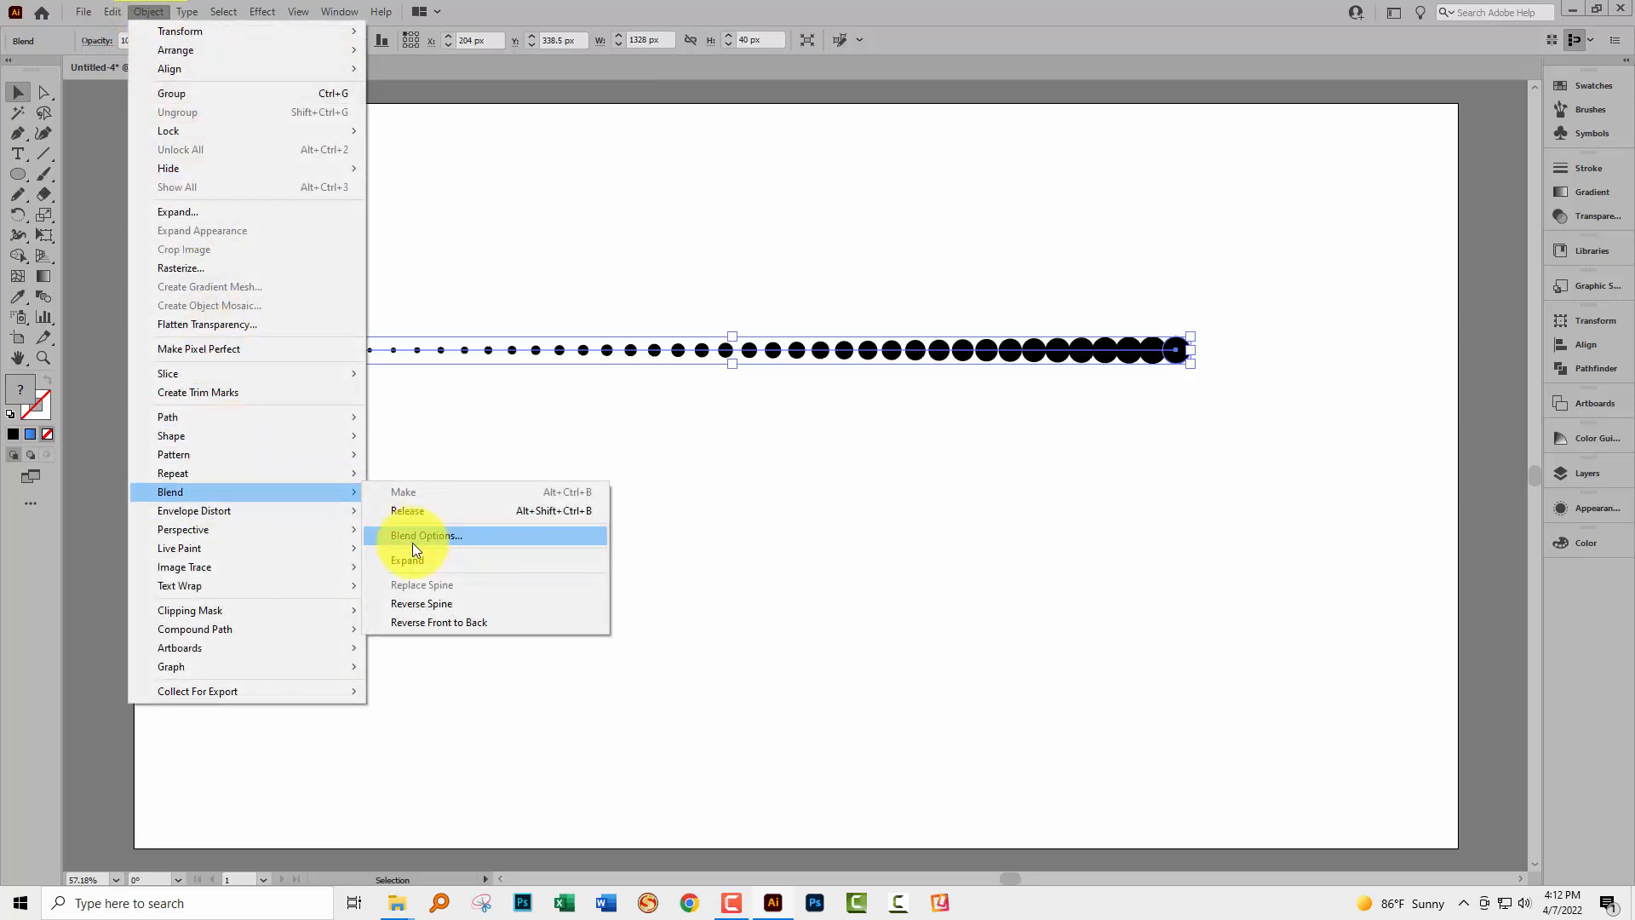
mouse_move(416, 560)
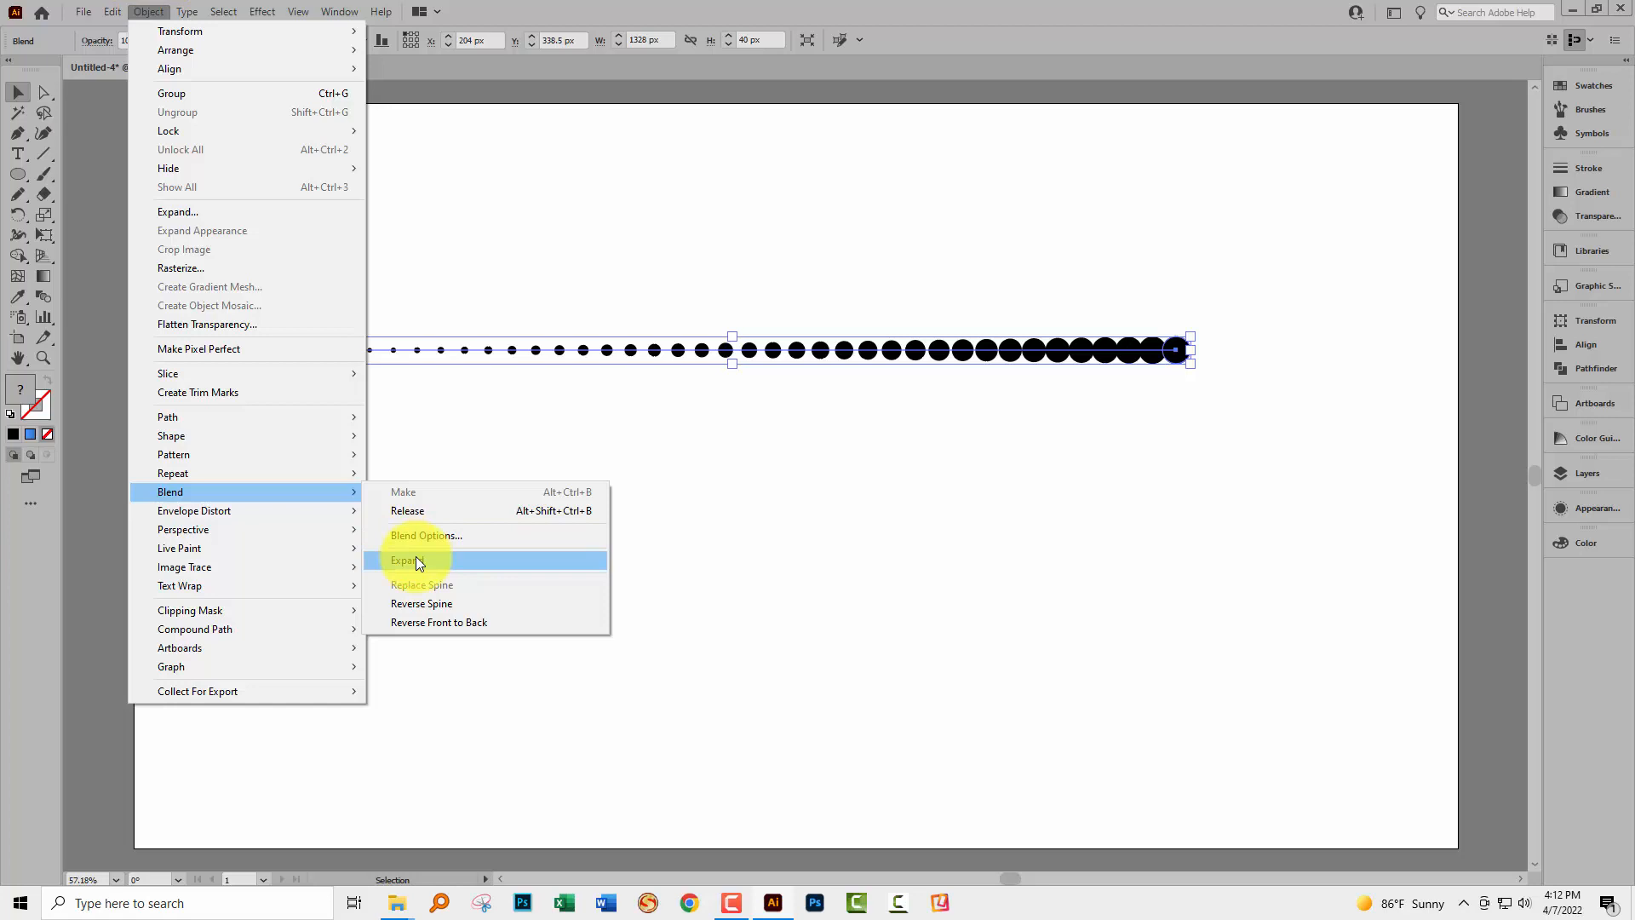
click(405, 561)
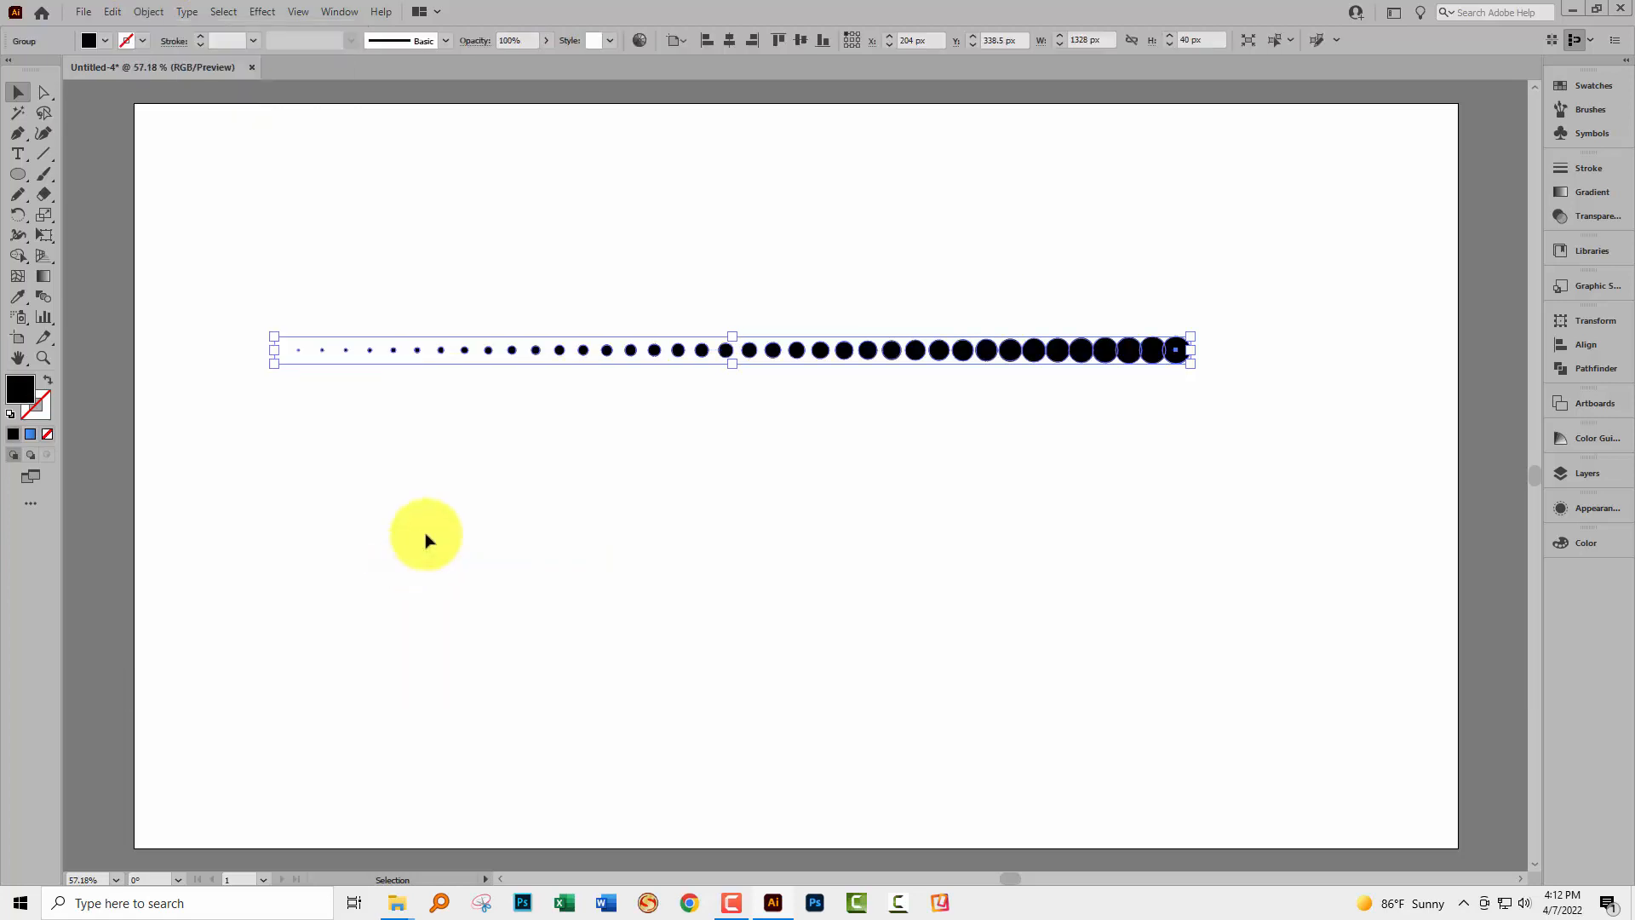
mouse_move(1574, 458)
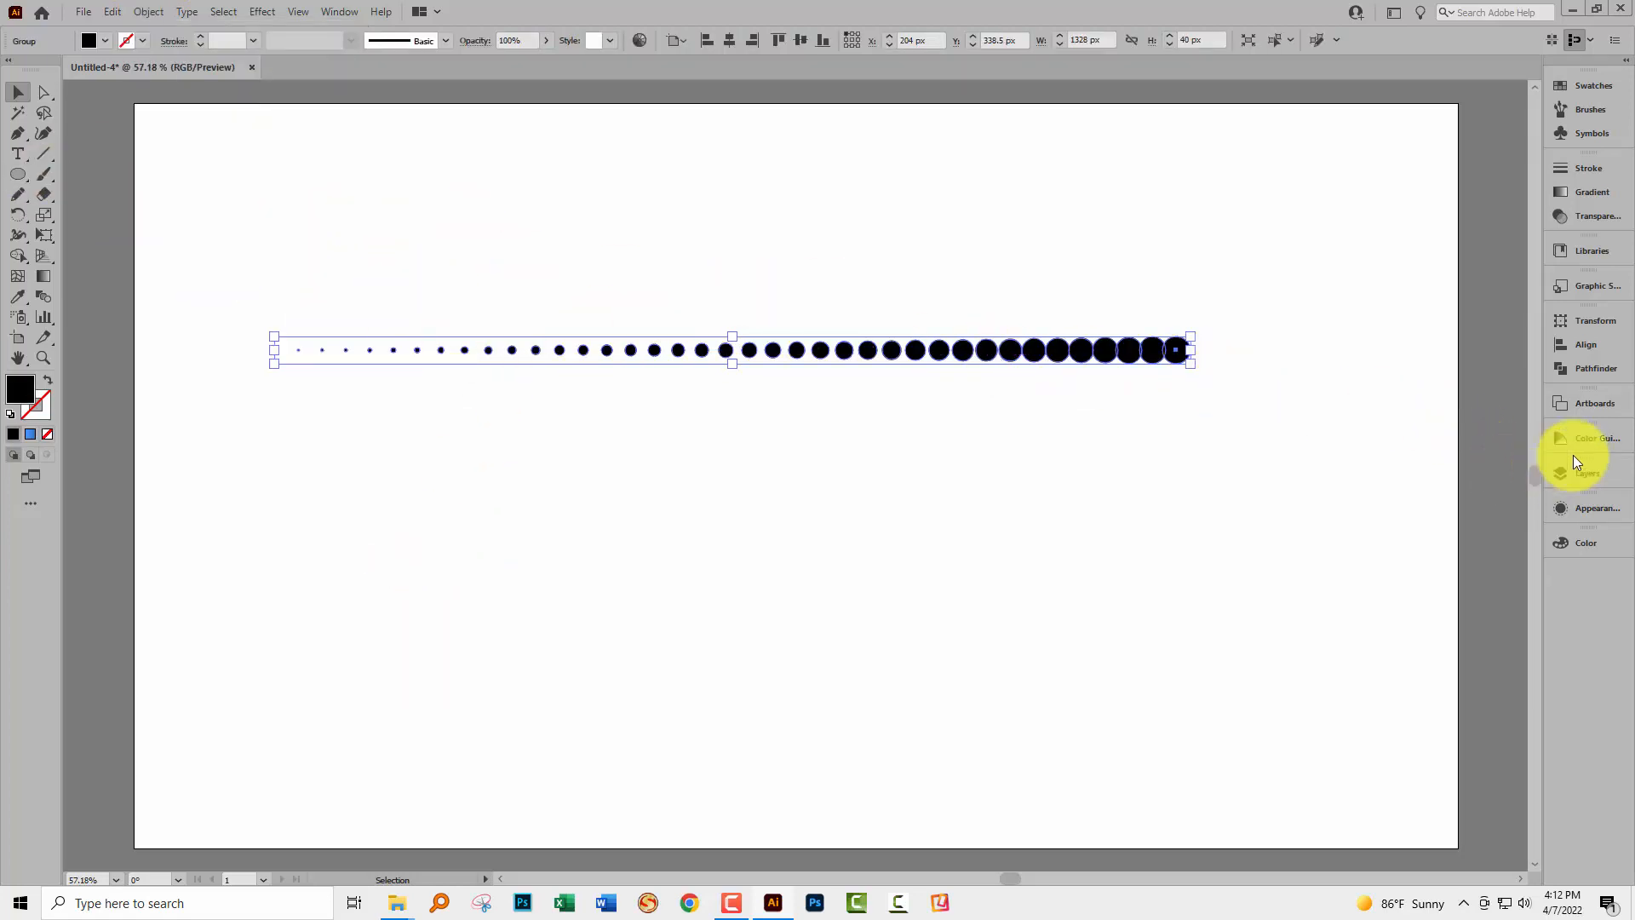
click(1562, 472)
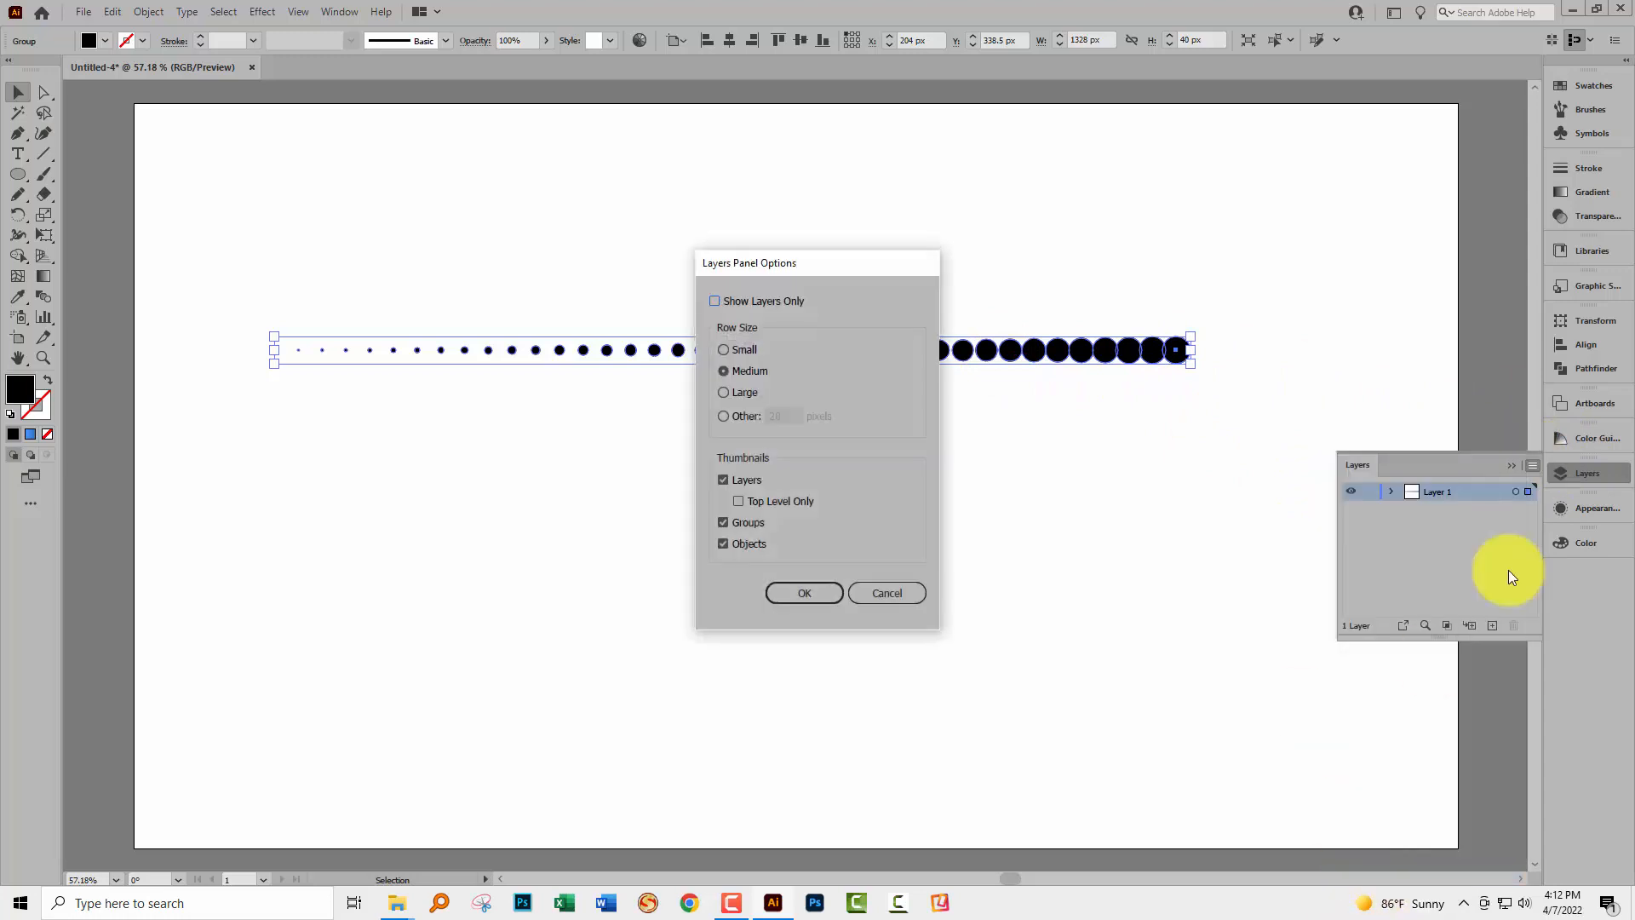
click(803, 592)
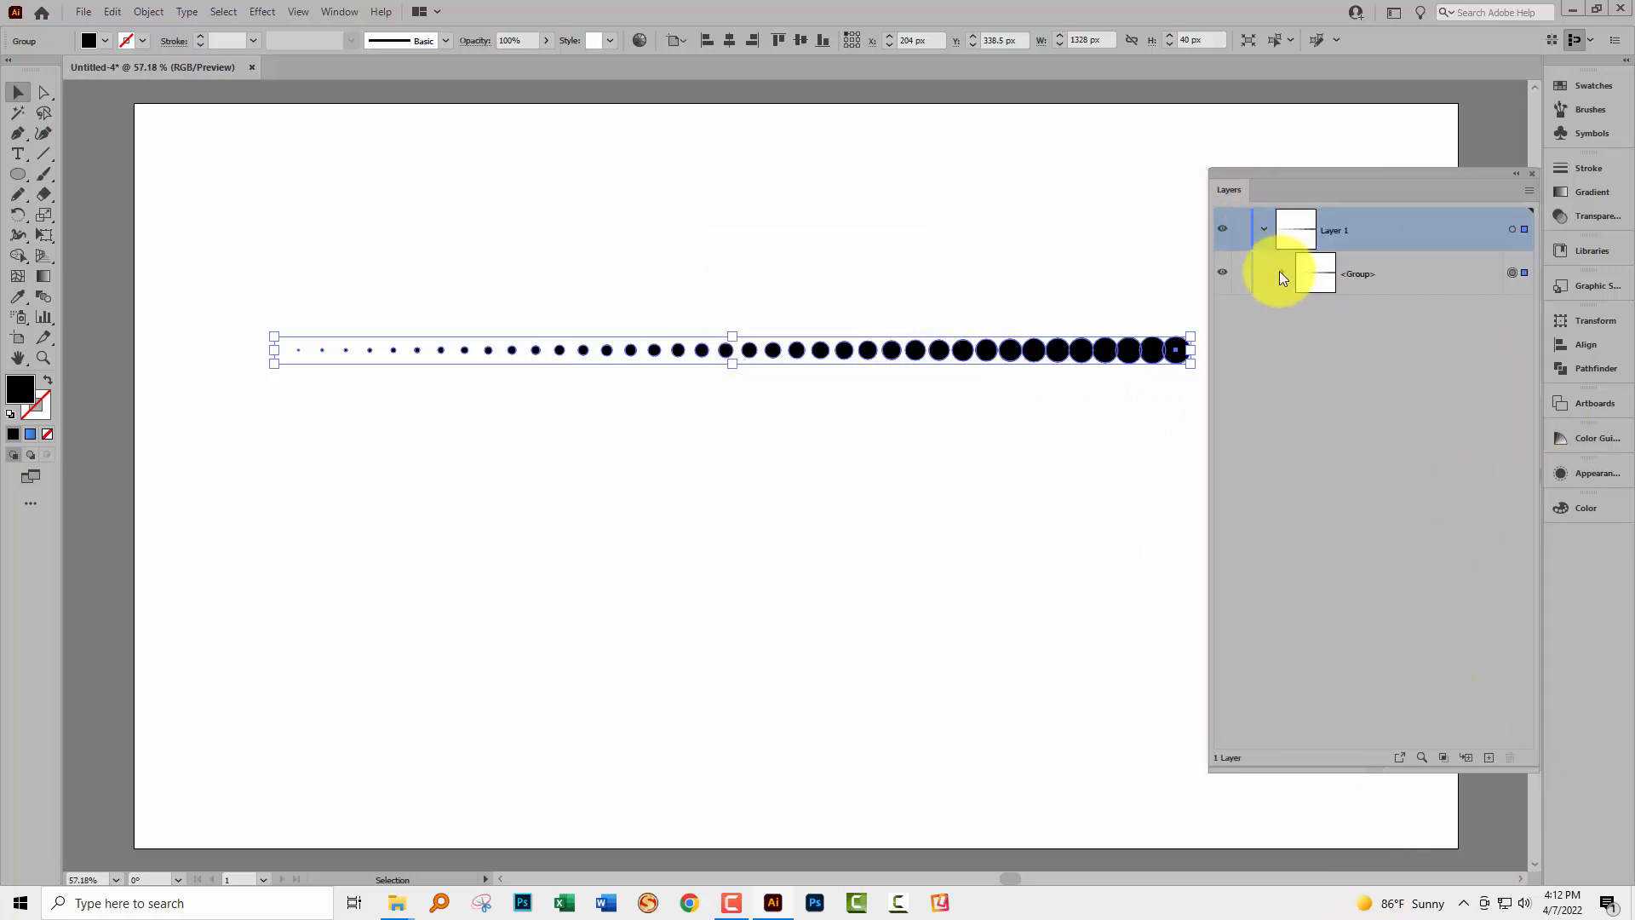
click(1285, 273)
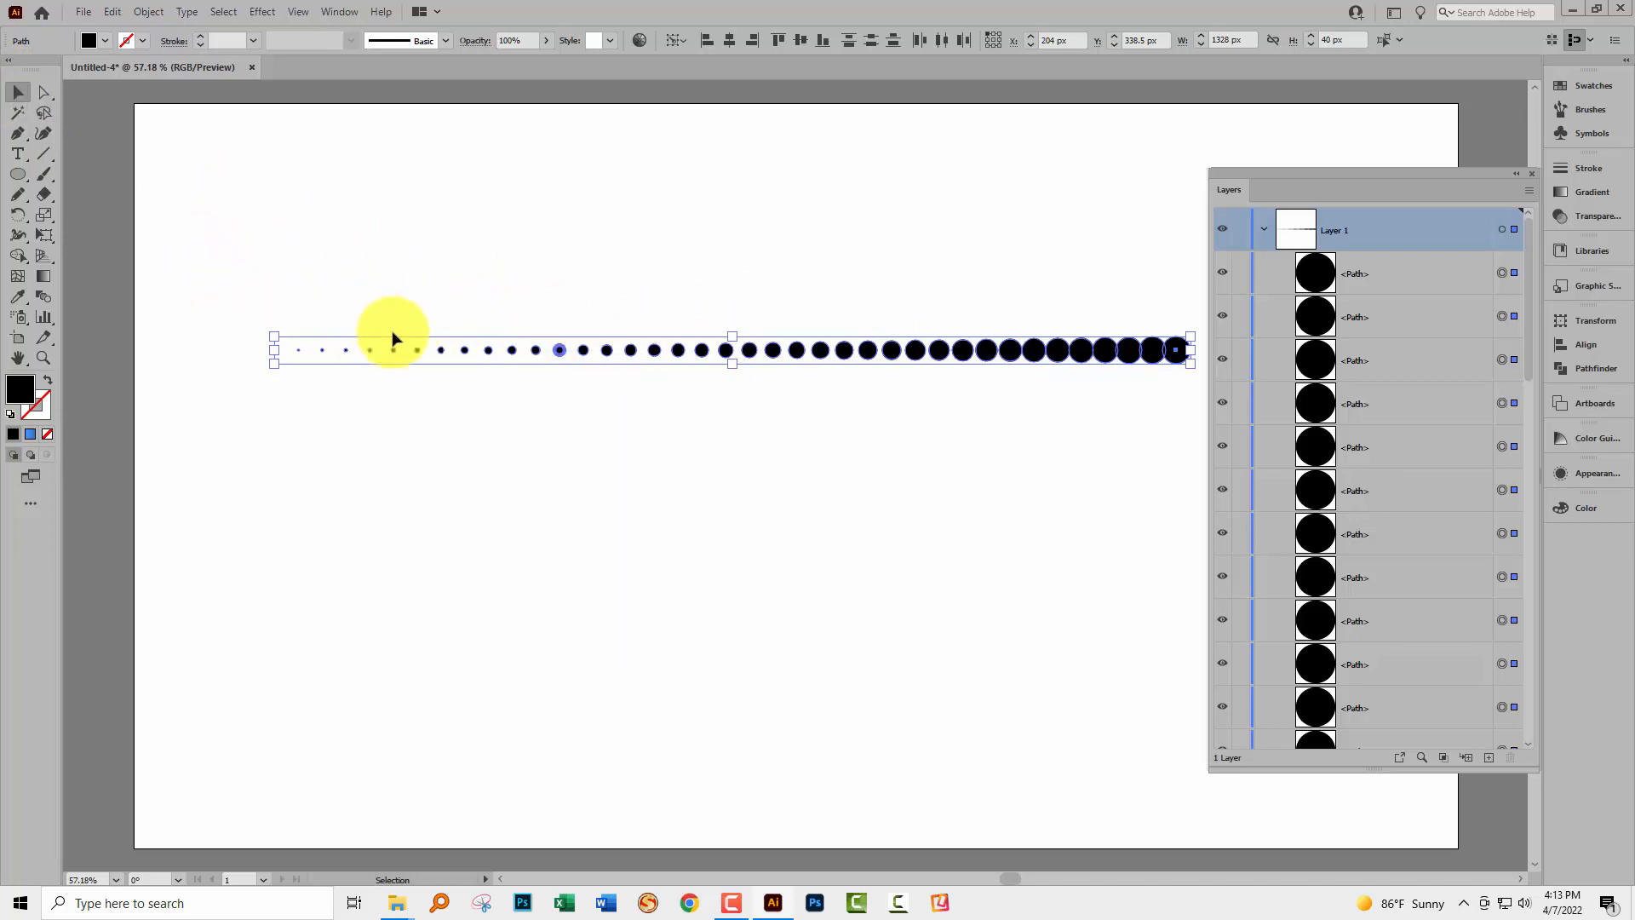
mouse_move(1513, 175)
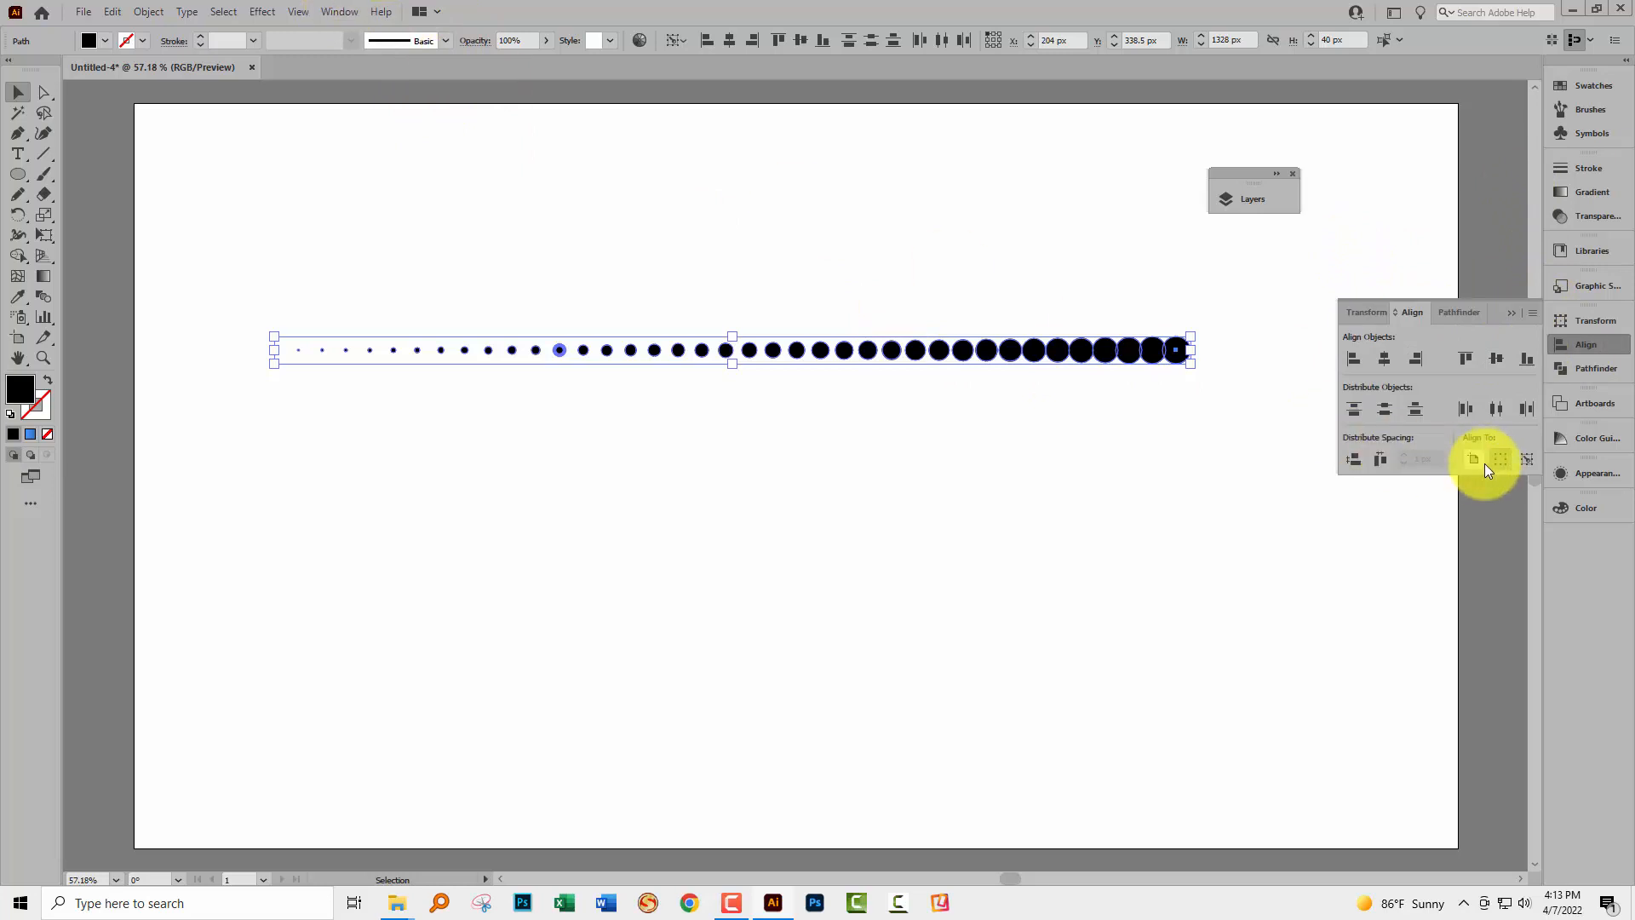
mouse_move(1526, 463)
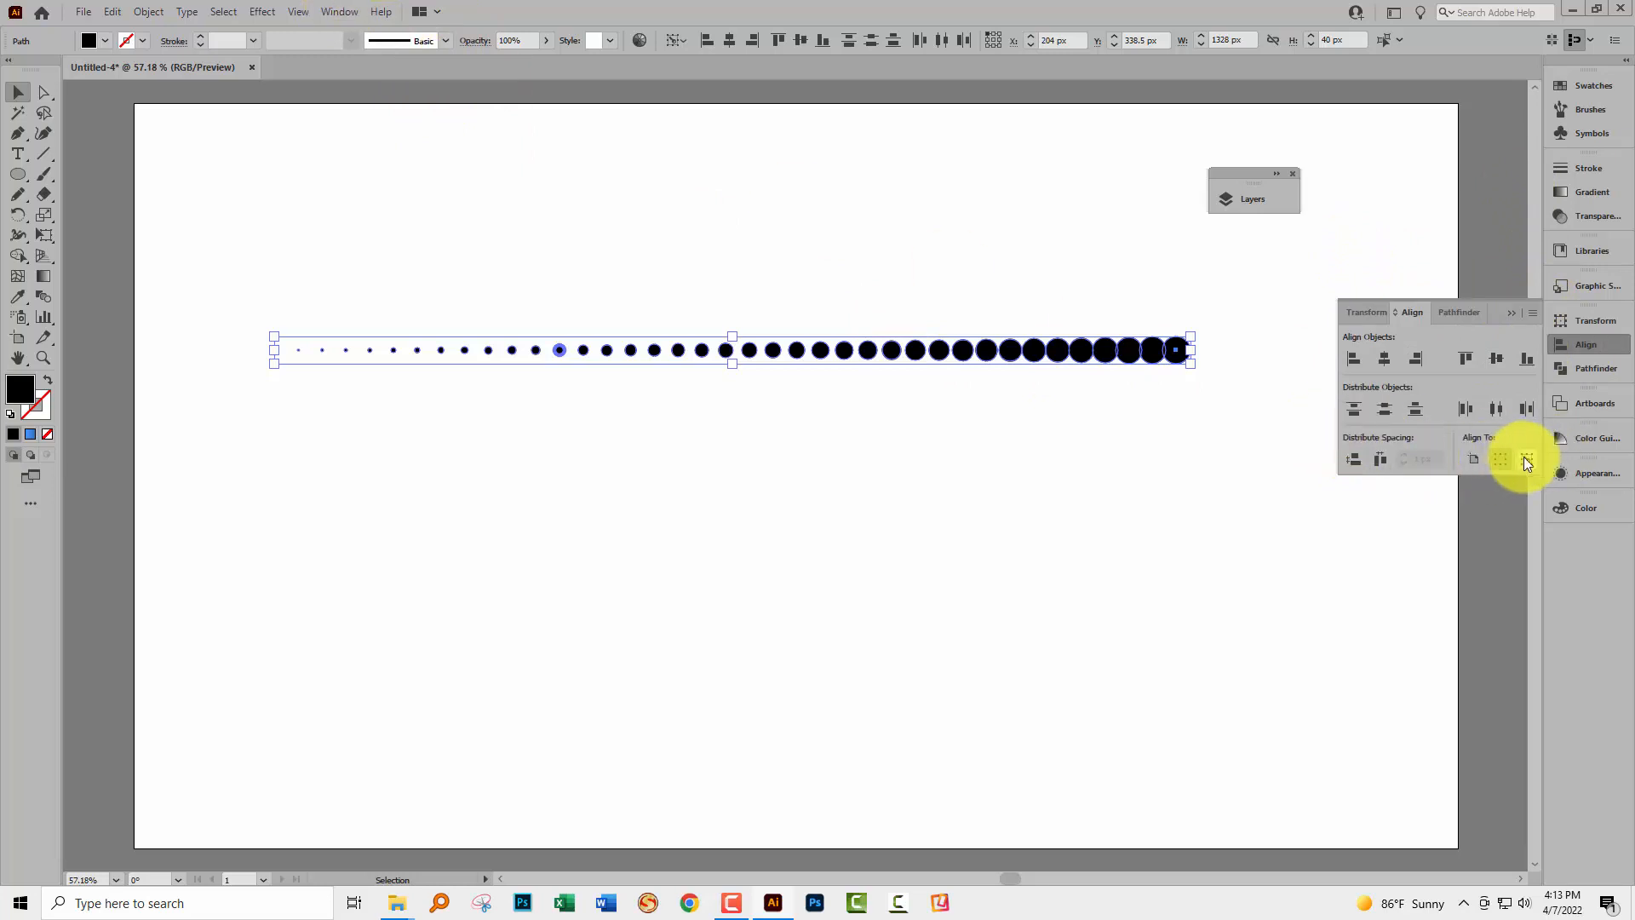
mouse_move(1526, 458)
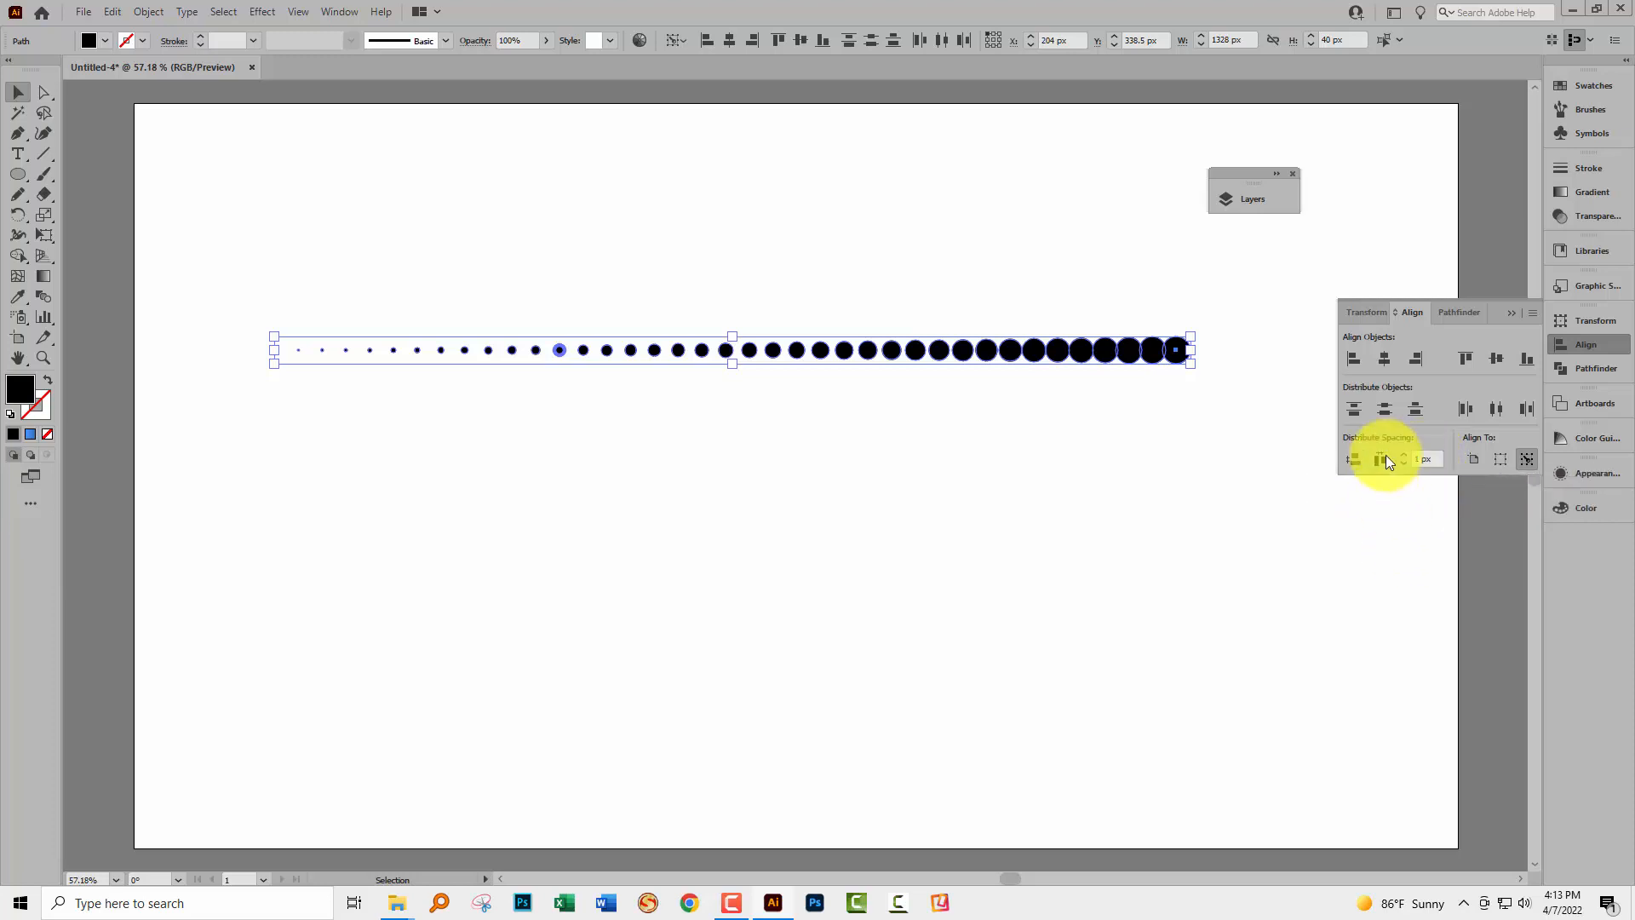
mouse_move(1381, 458)
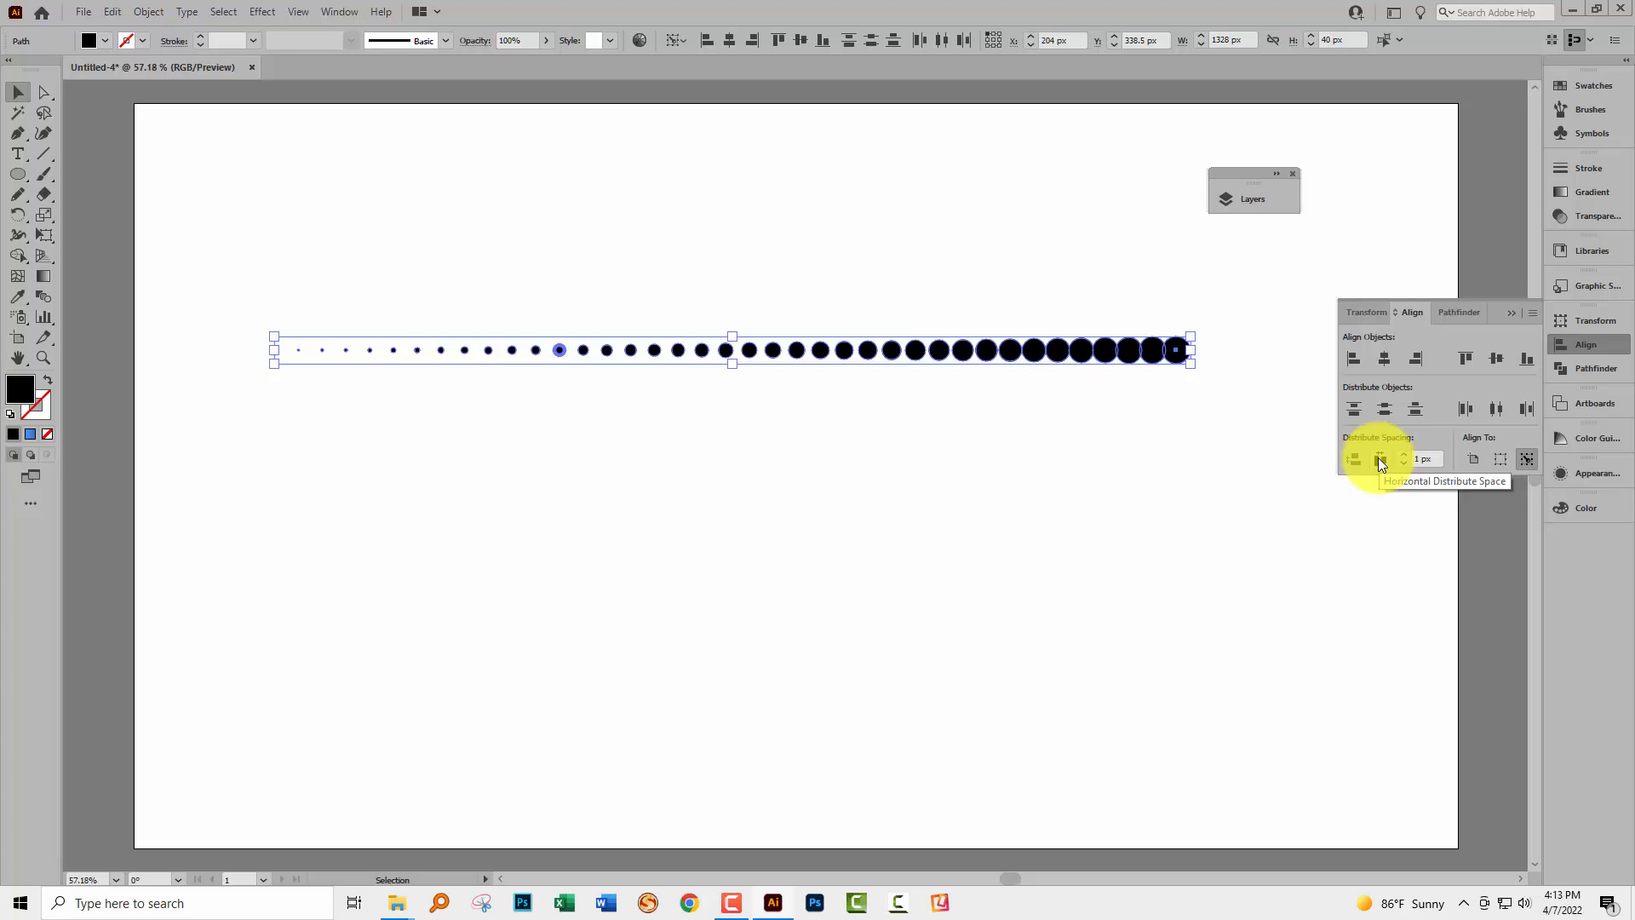
Step: Distribute the dots horizontally with equal zero spacing into a tight row
click(1382, 458)
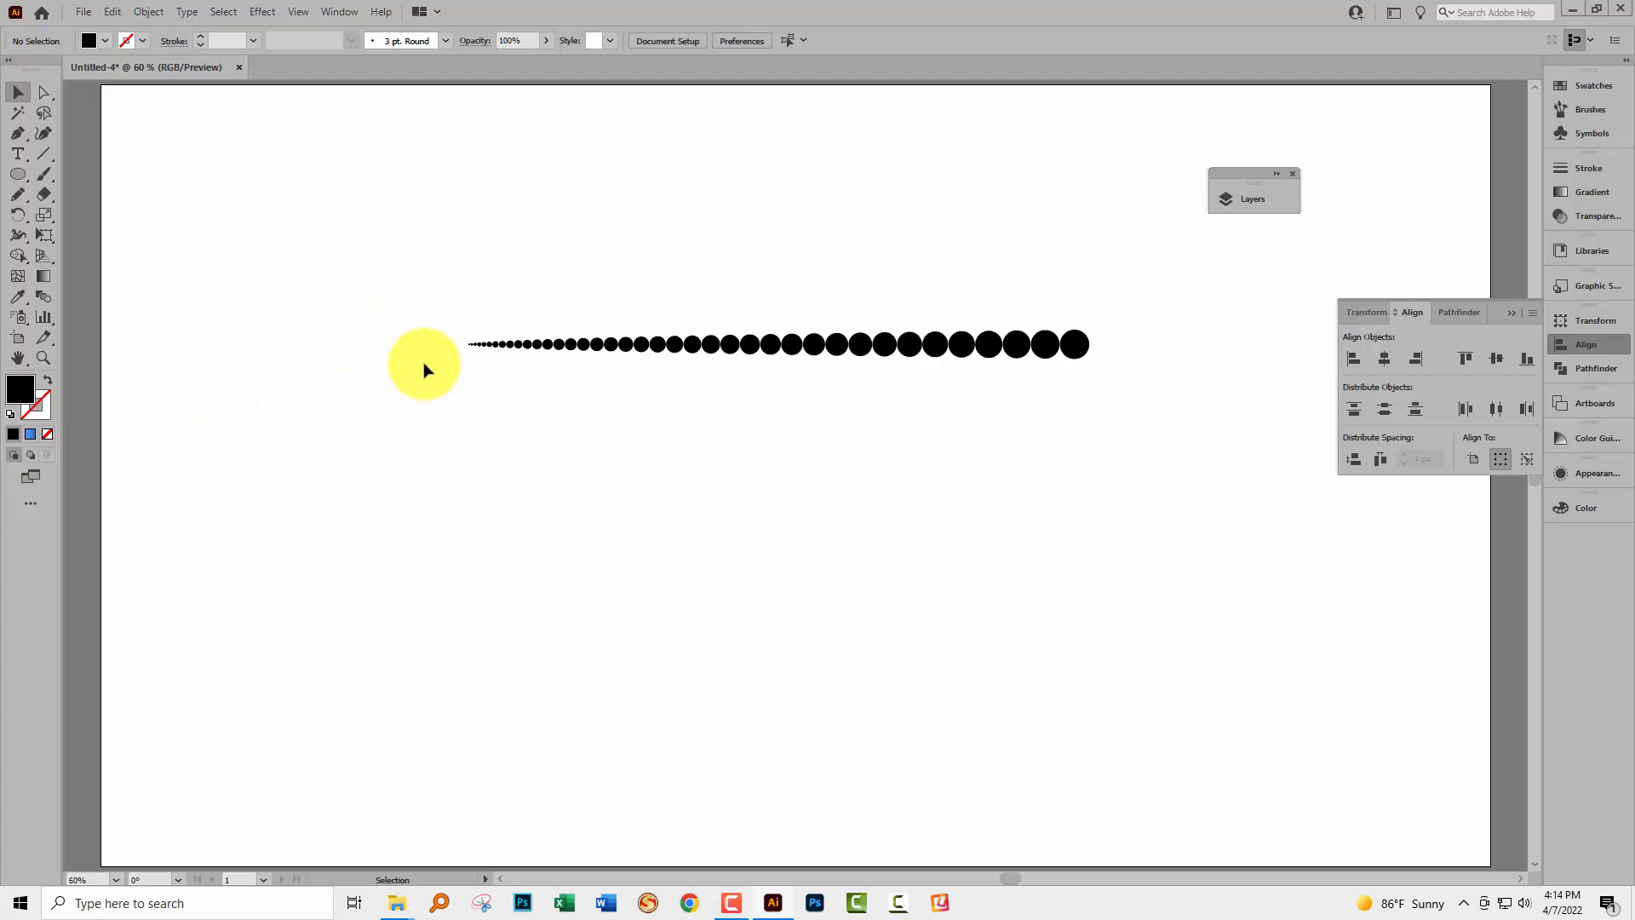
Step: Marquee-select the whole dot row and bring up the Brushes panel
drag(424, 364, 1121, 443)
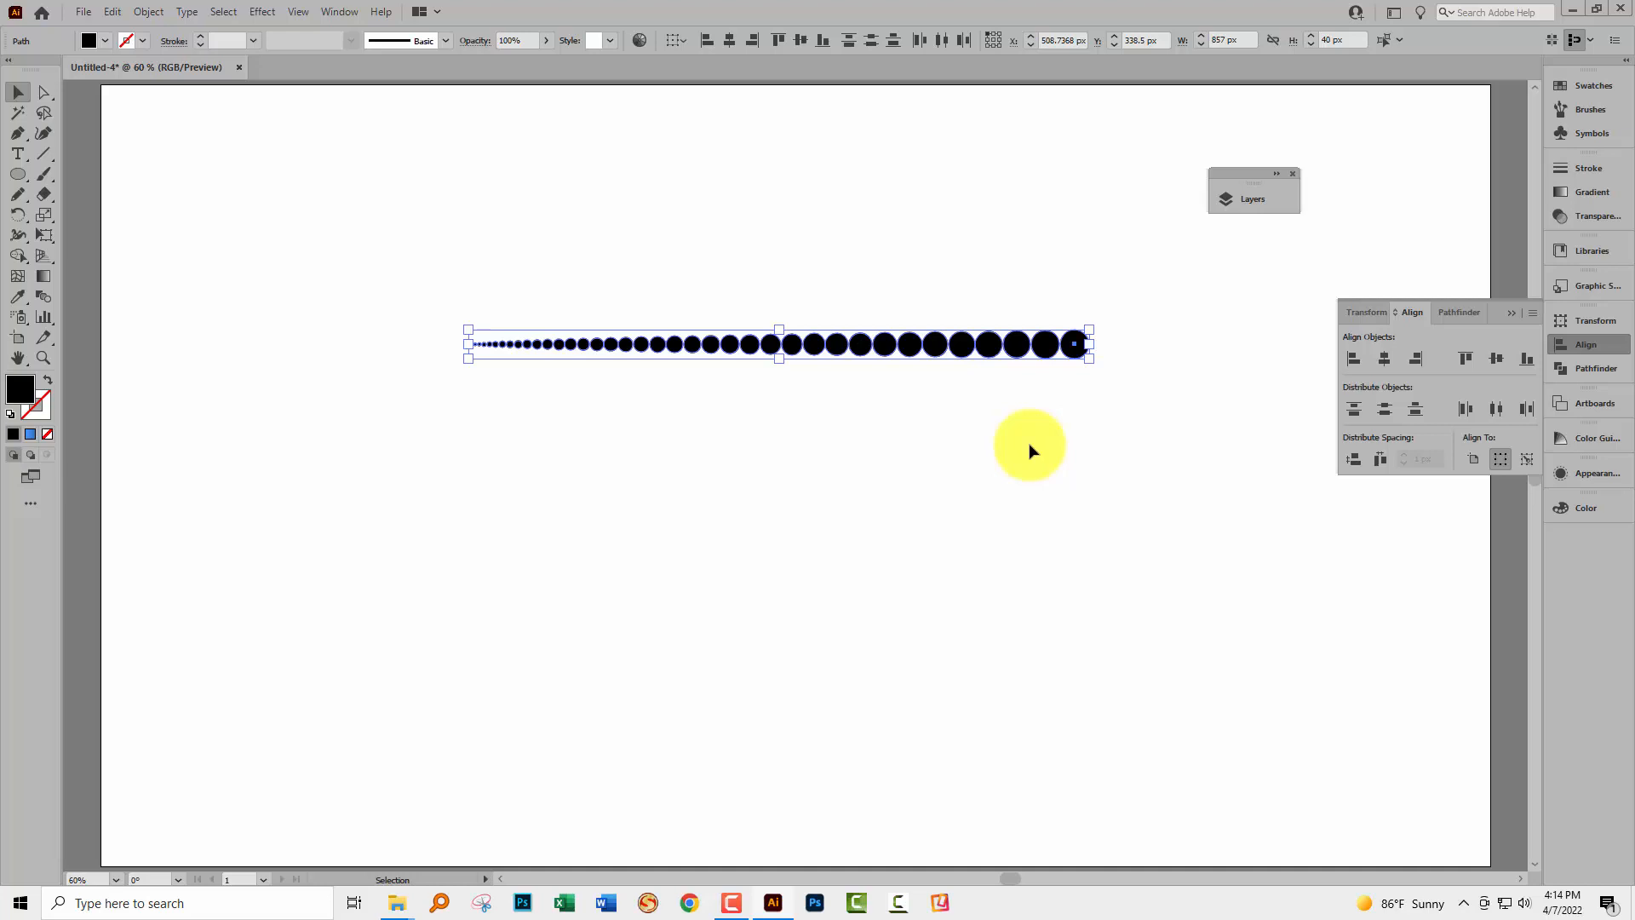
mouse_move(659, 378)
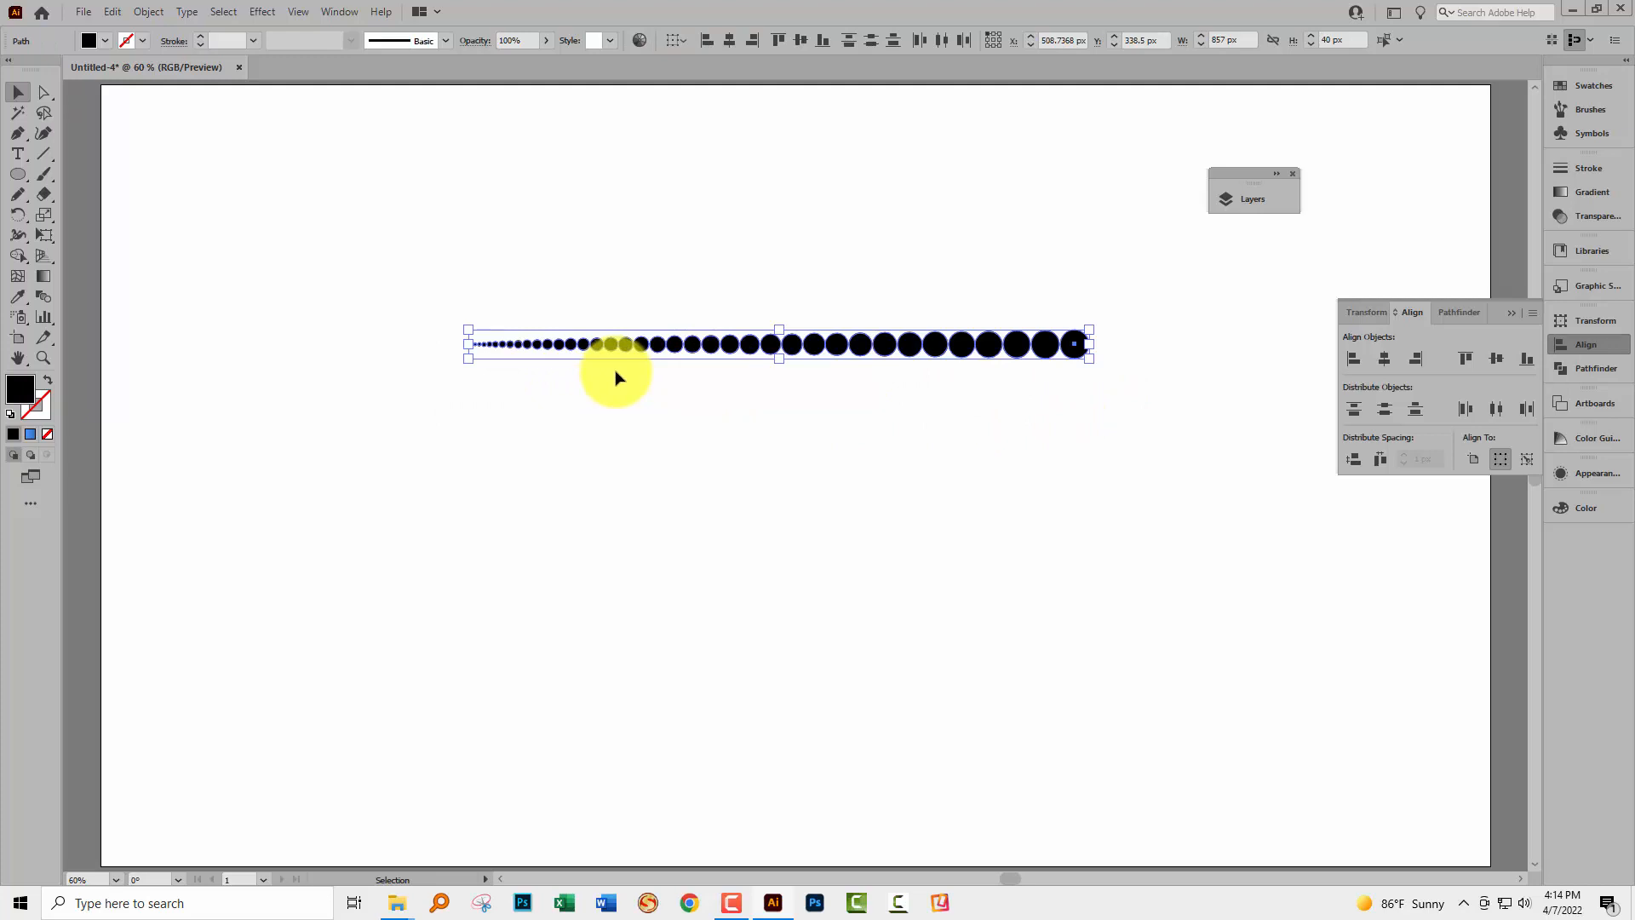
mouse_move(584, 320)
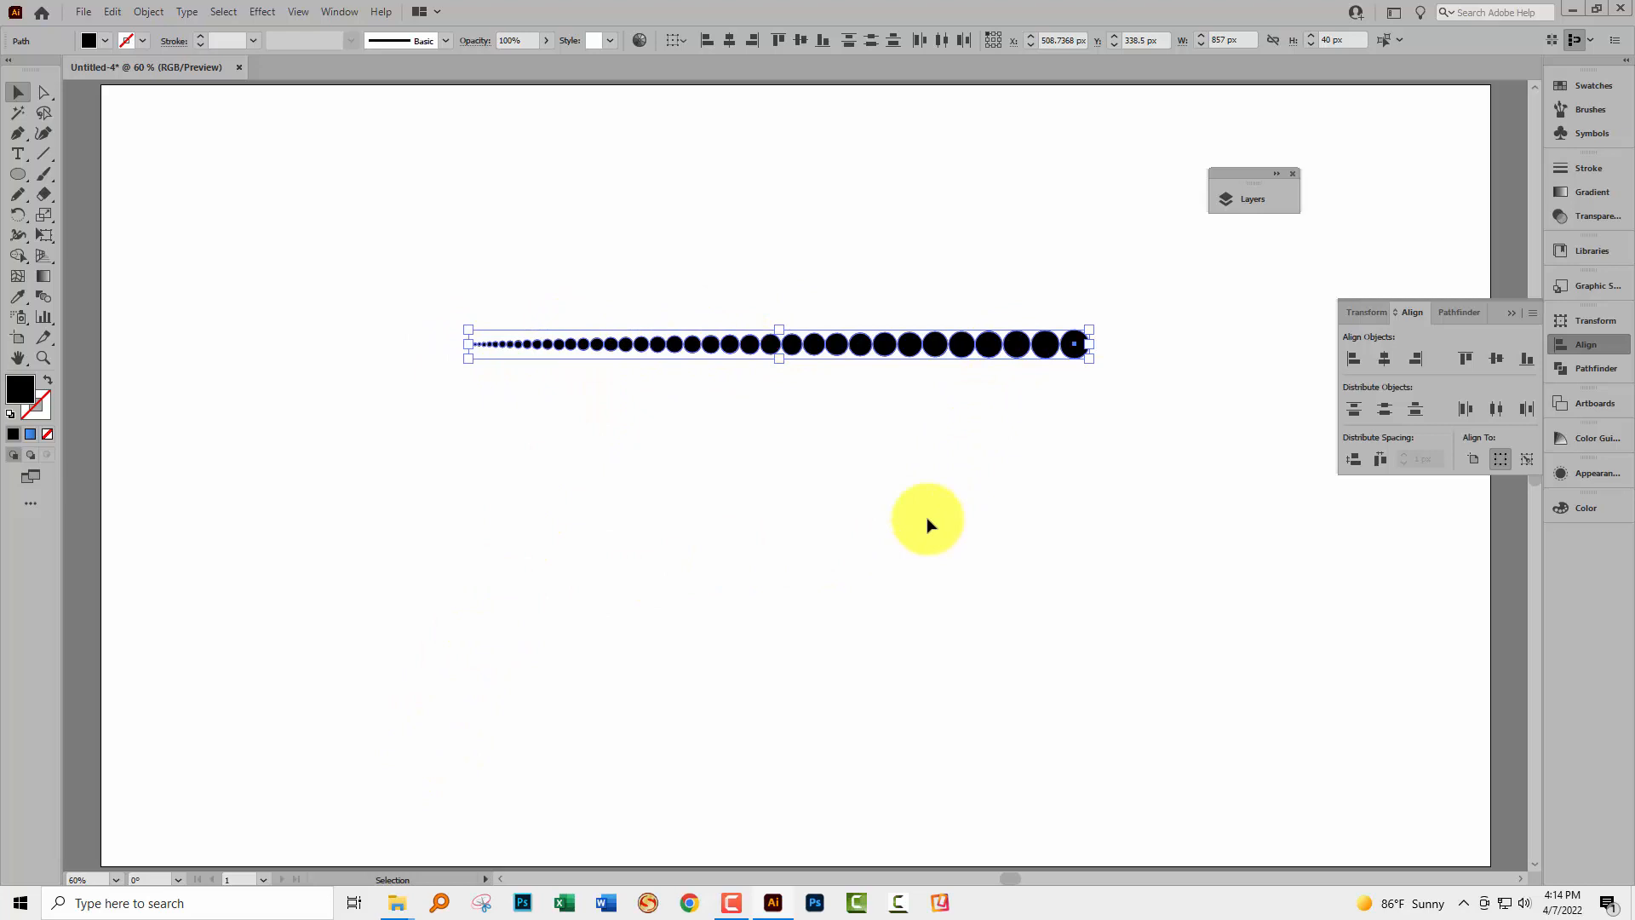
mouse_move(903, 558)
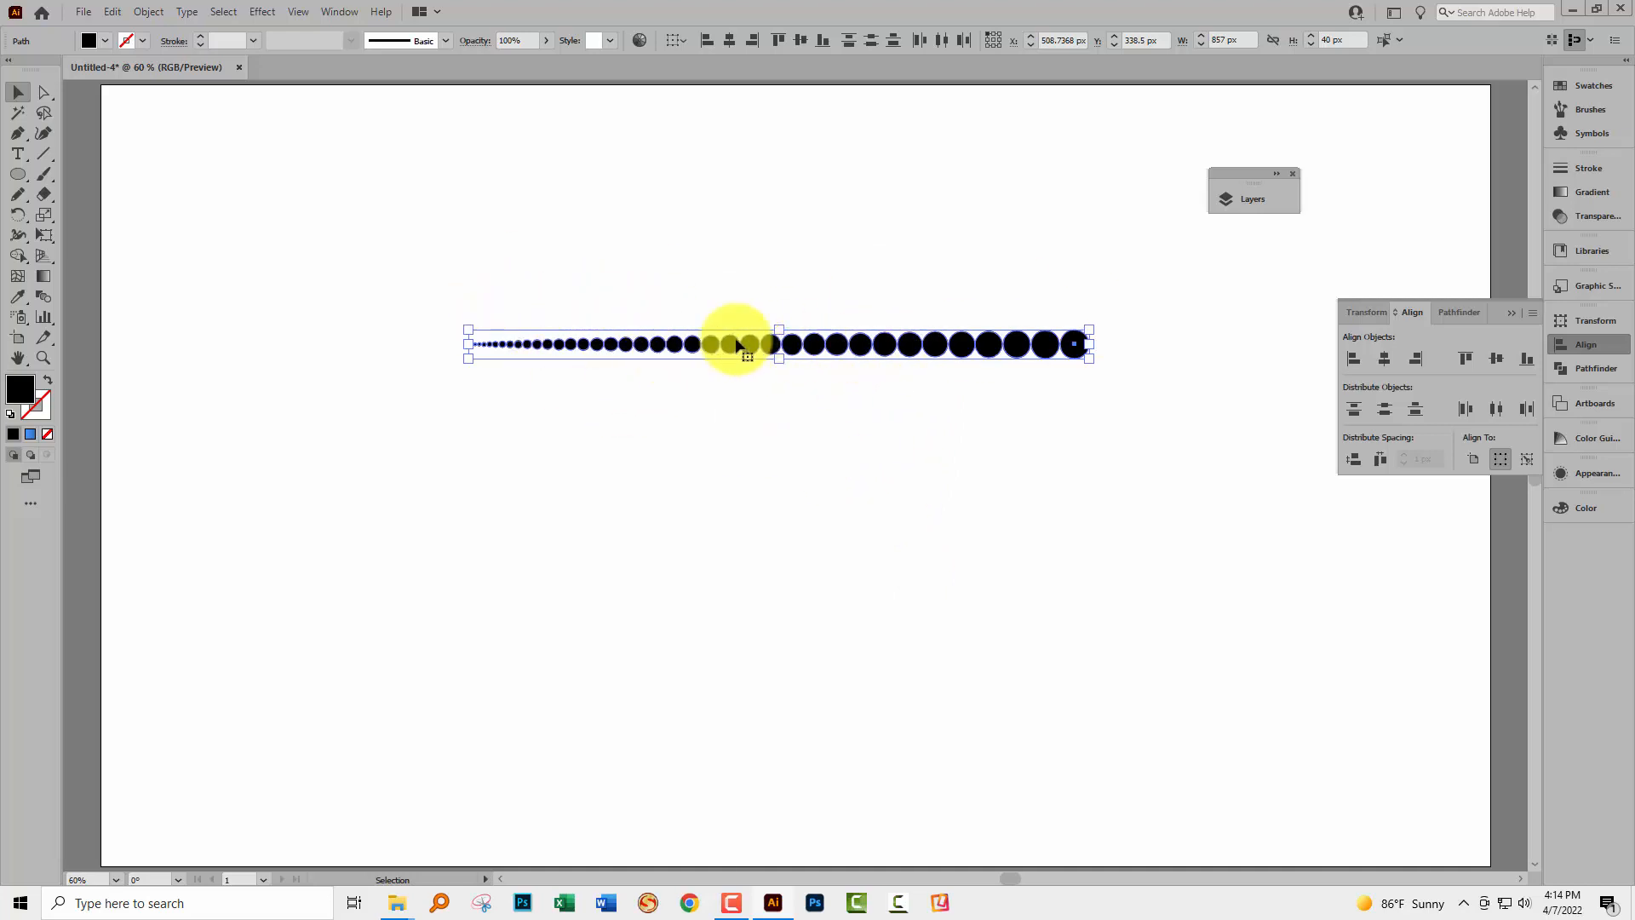
click(1589, 109)
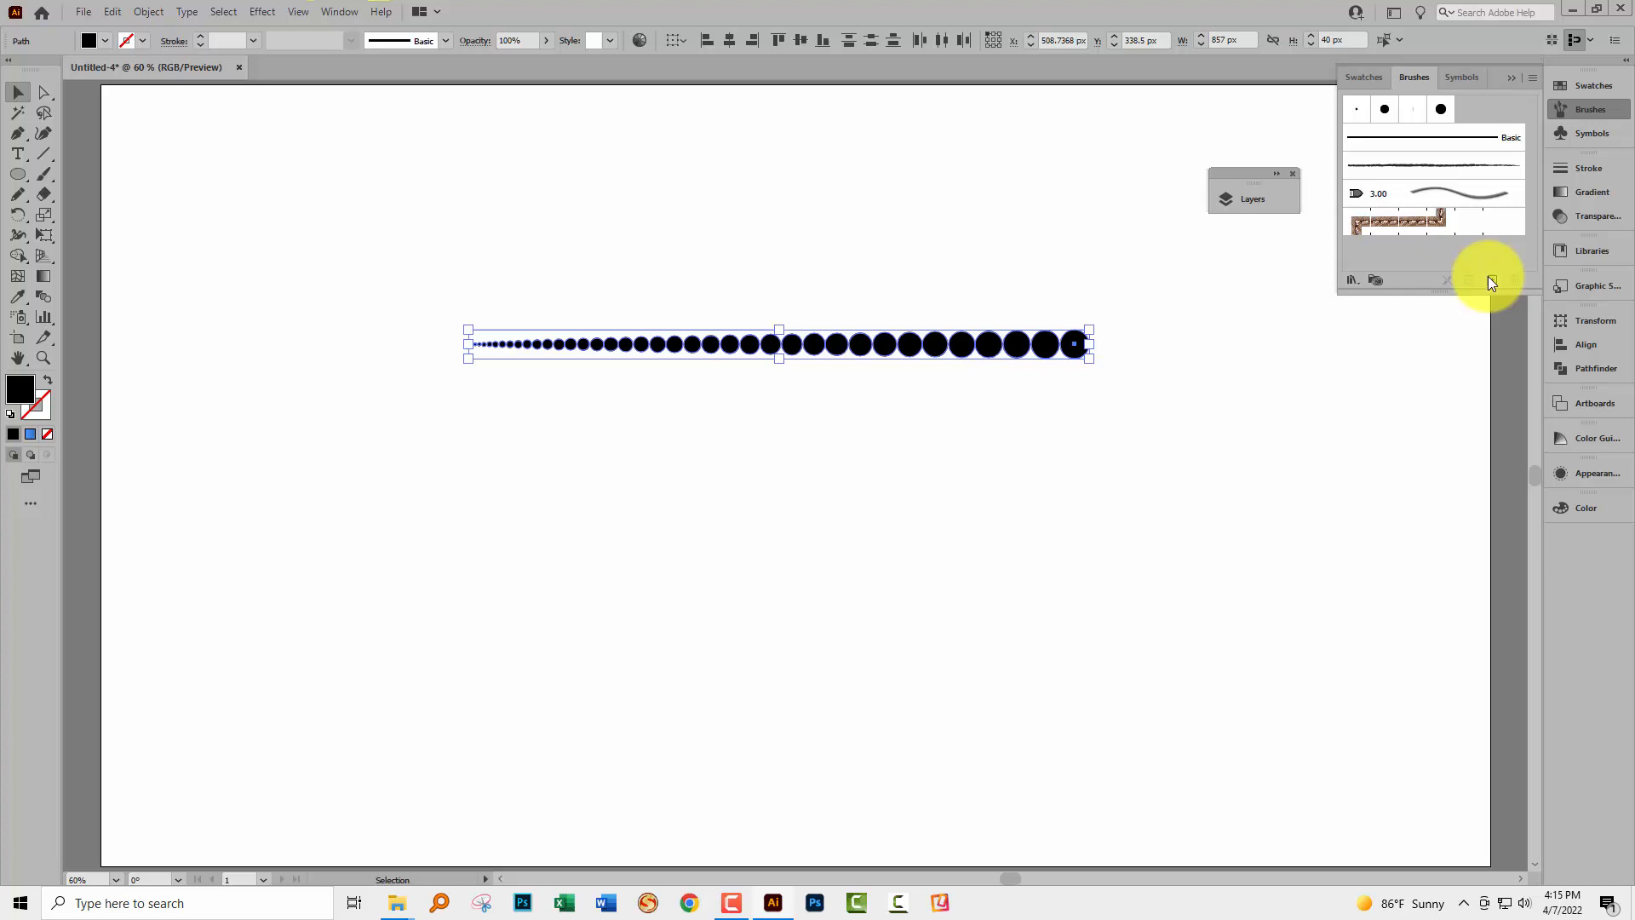
Step: Save the dots as a new Art Brush scaling proportionally with Tints colorization
click(1490, 279)
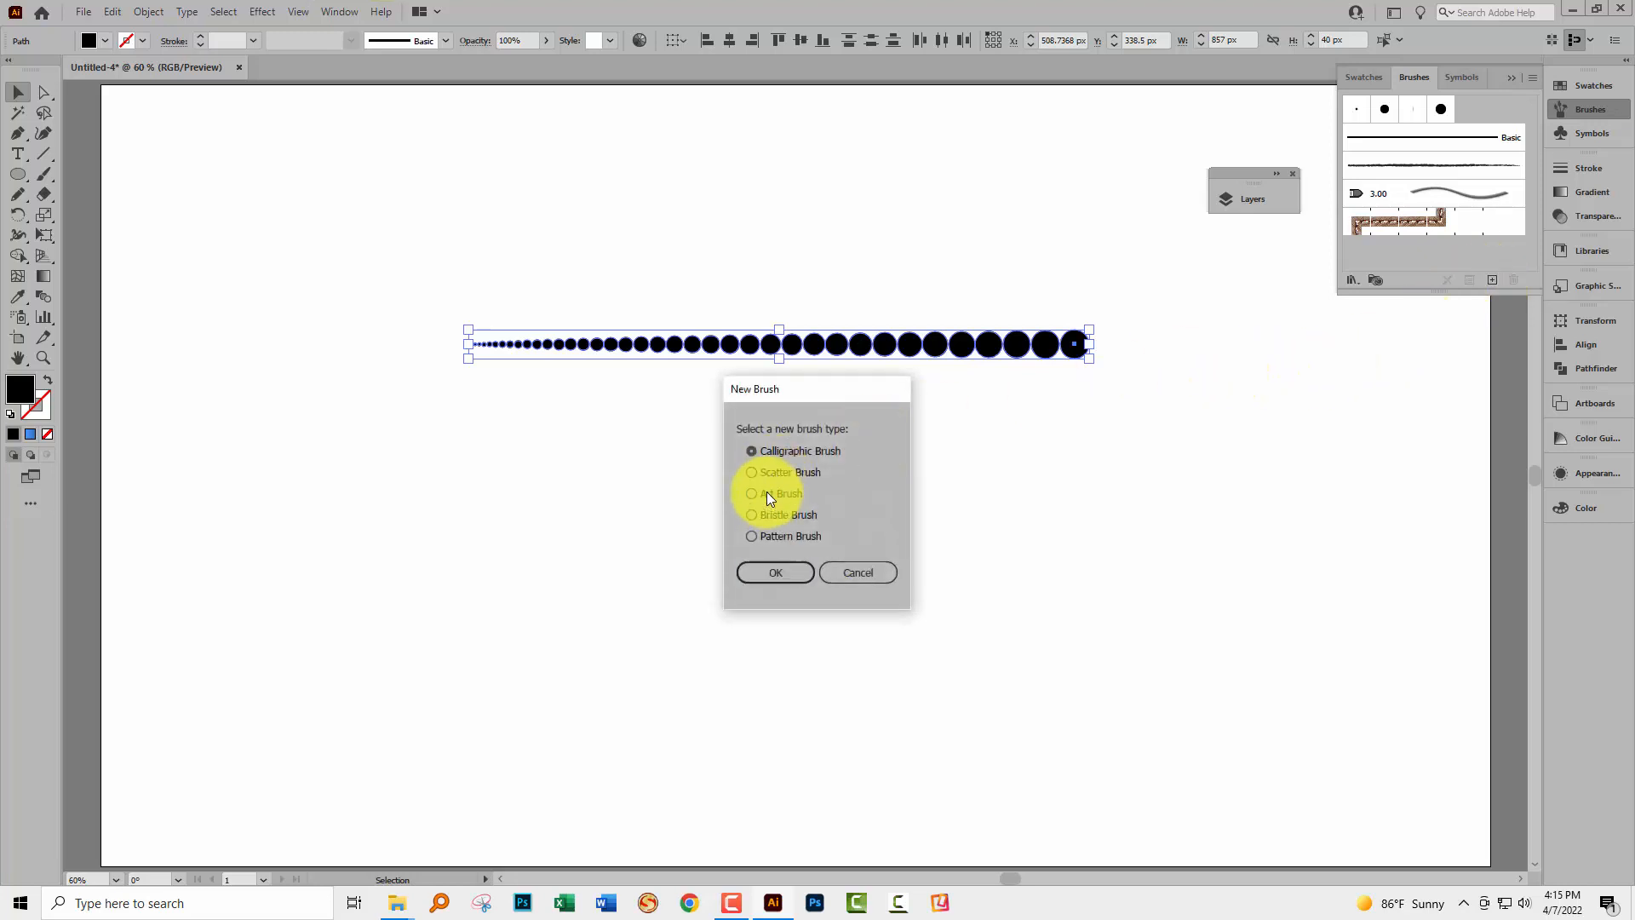
click(775, 572)
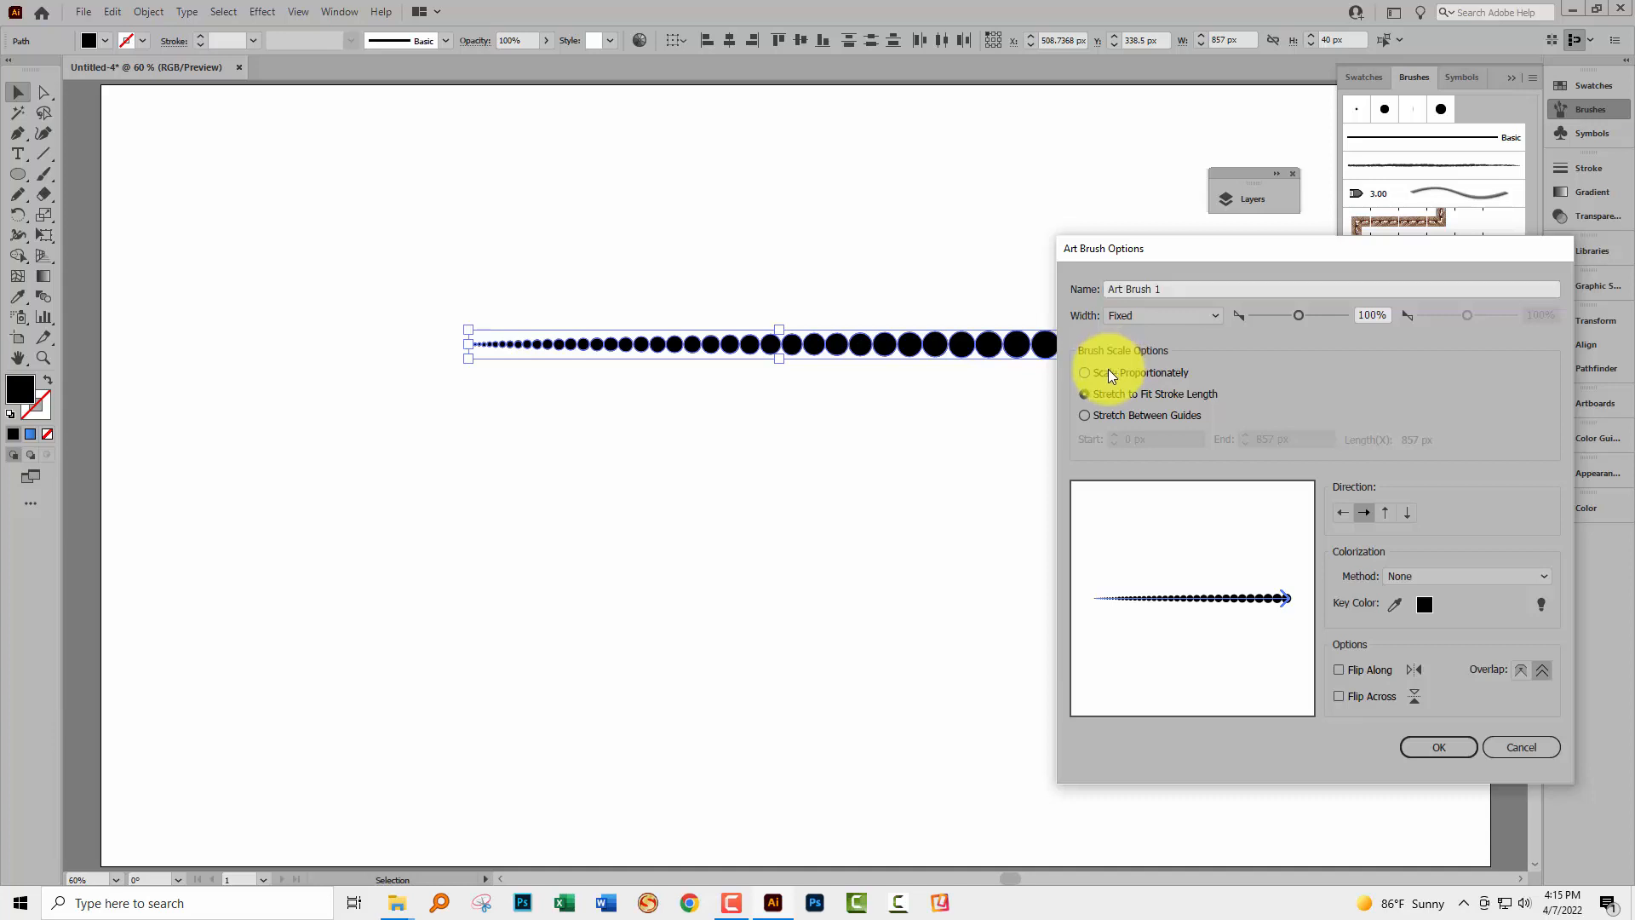
click(1084, 373)
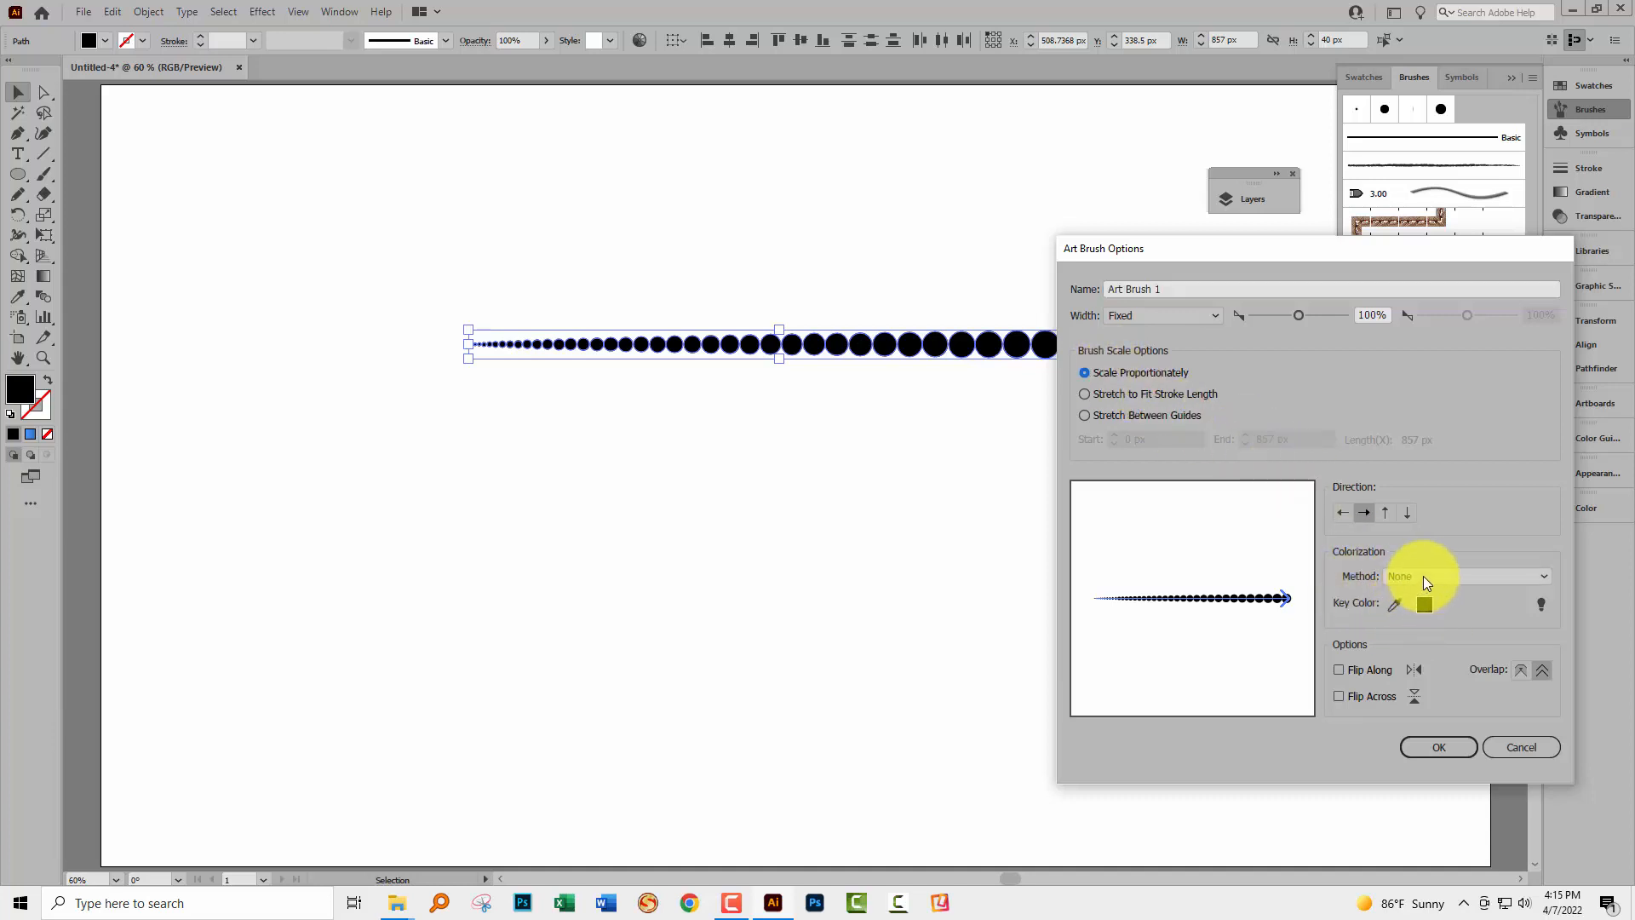
click(1466, 575)
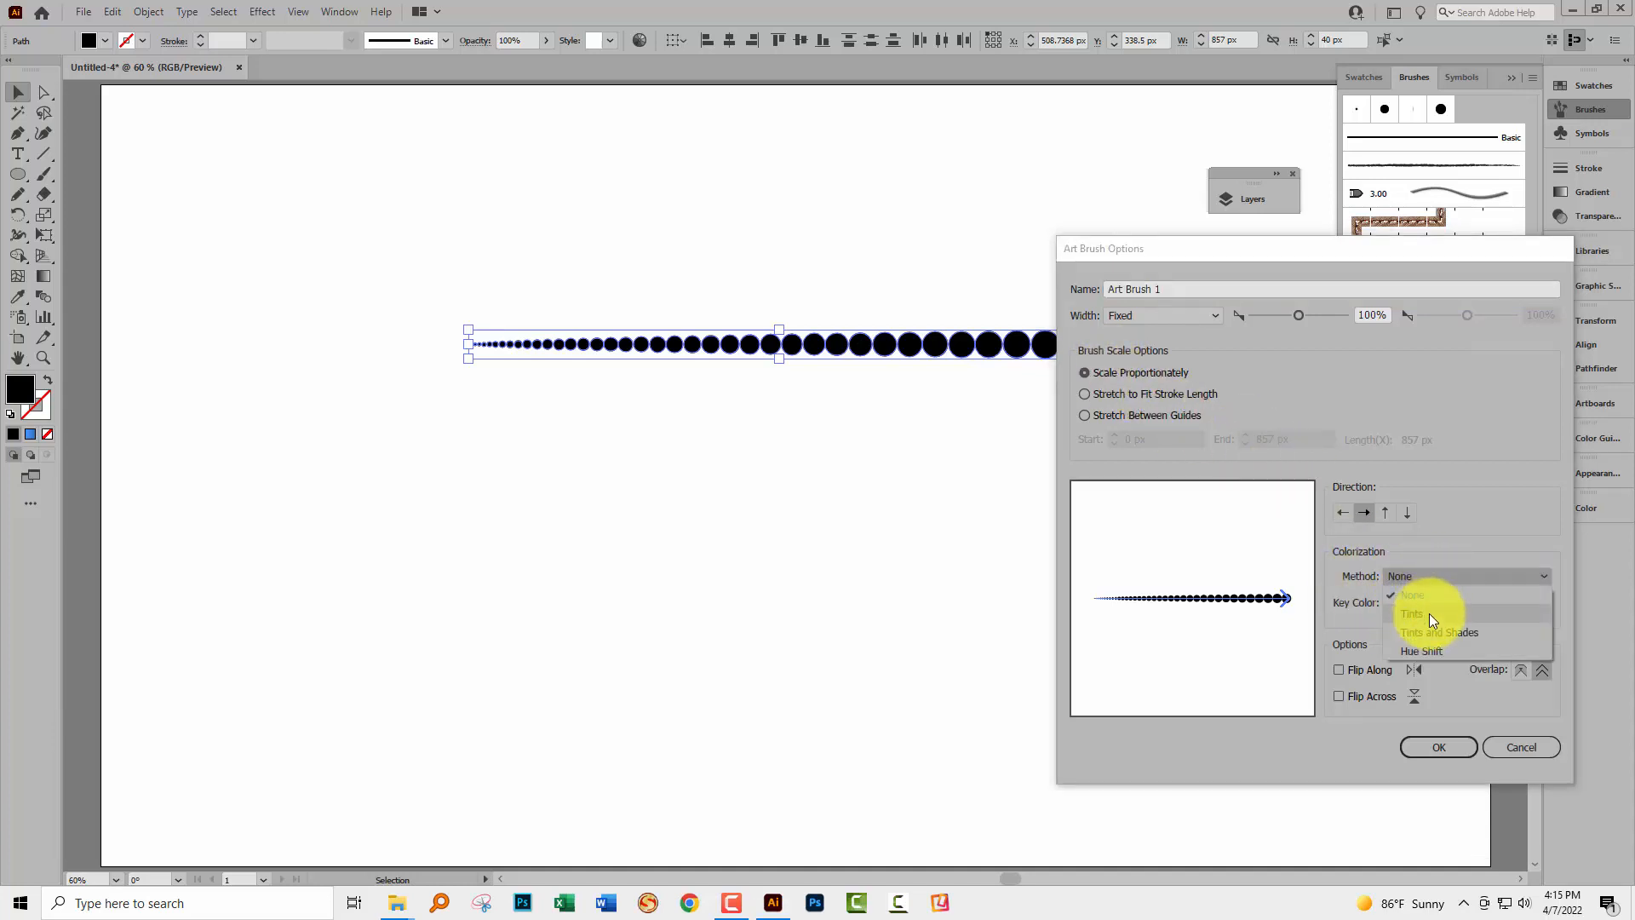
click(1414, 613)
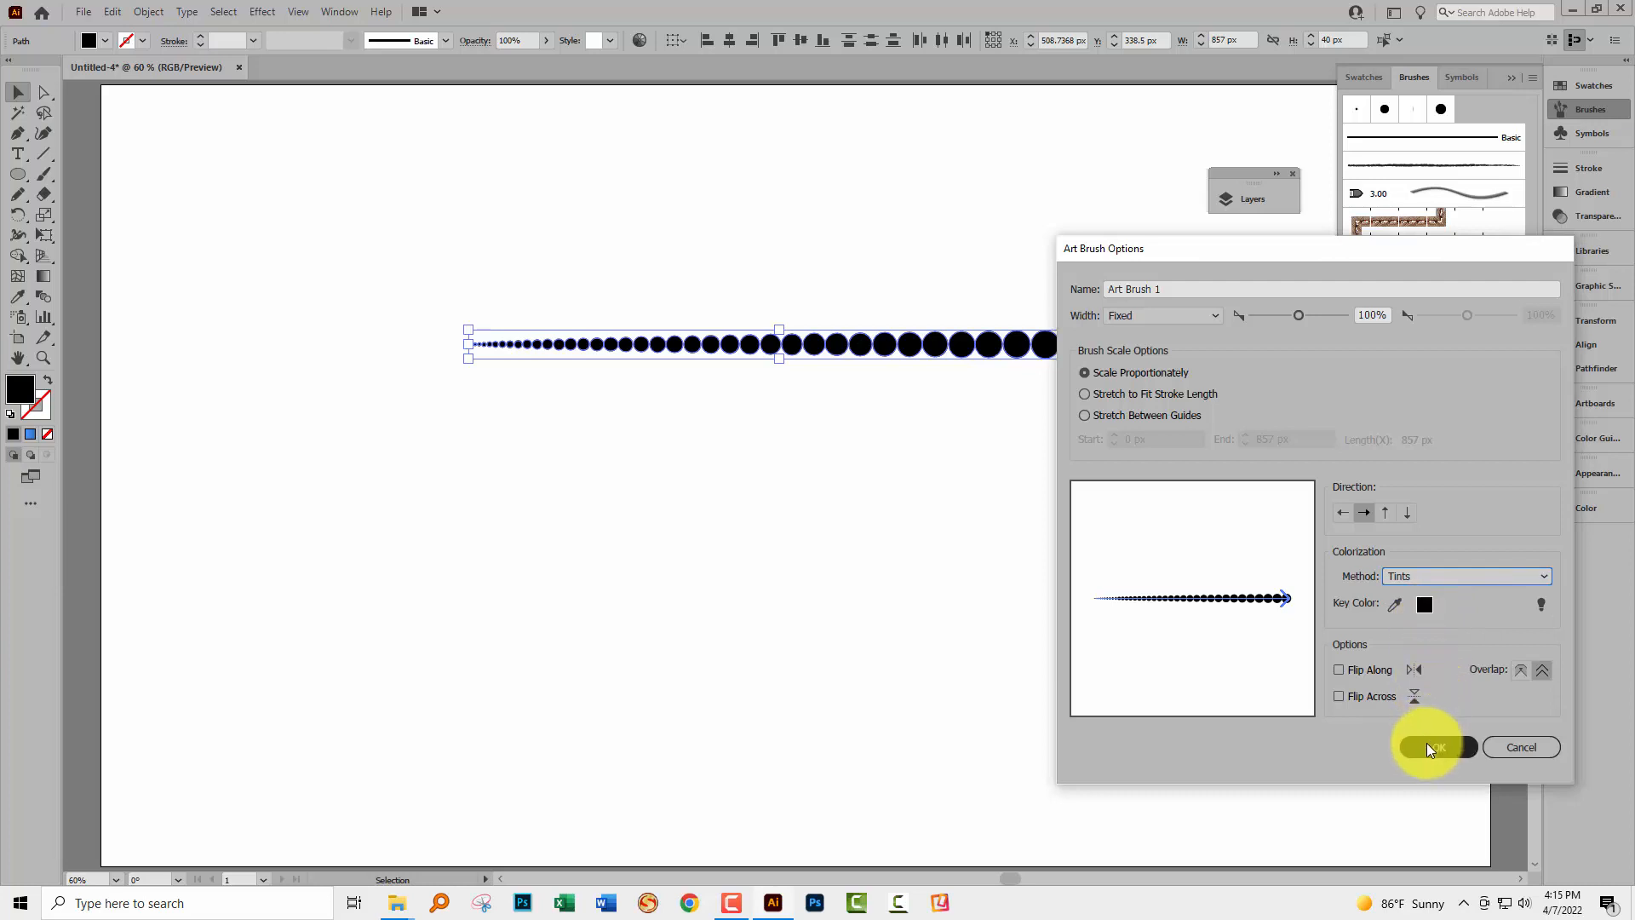
click(1438, 746)
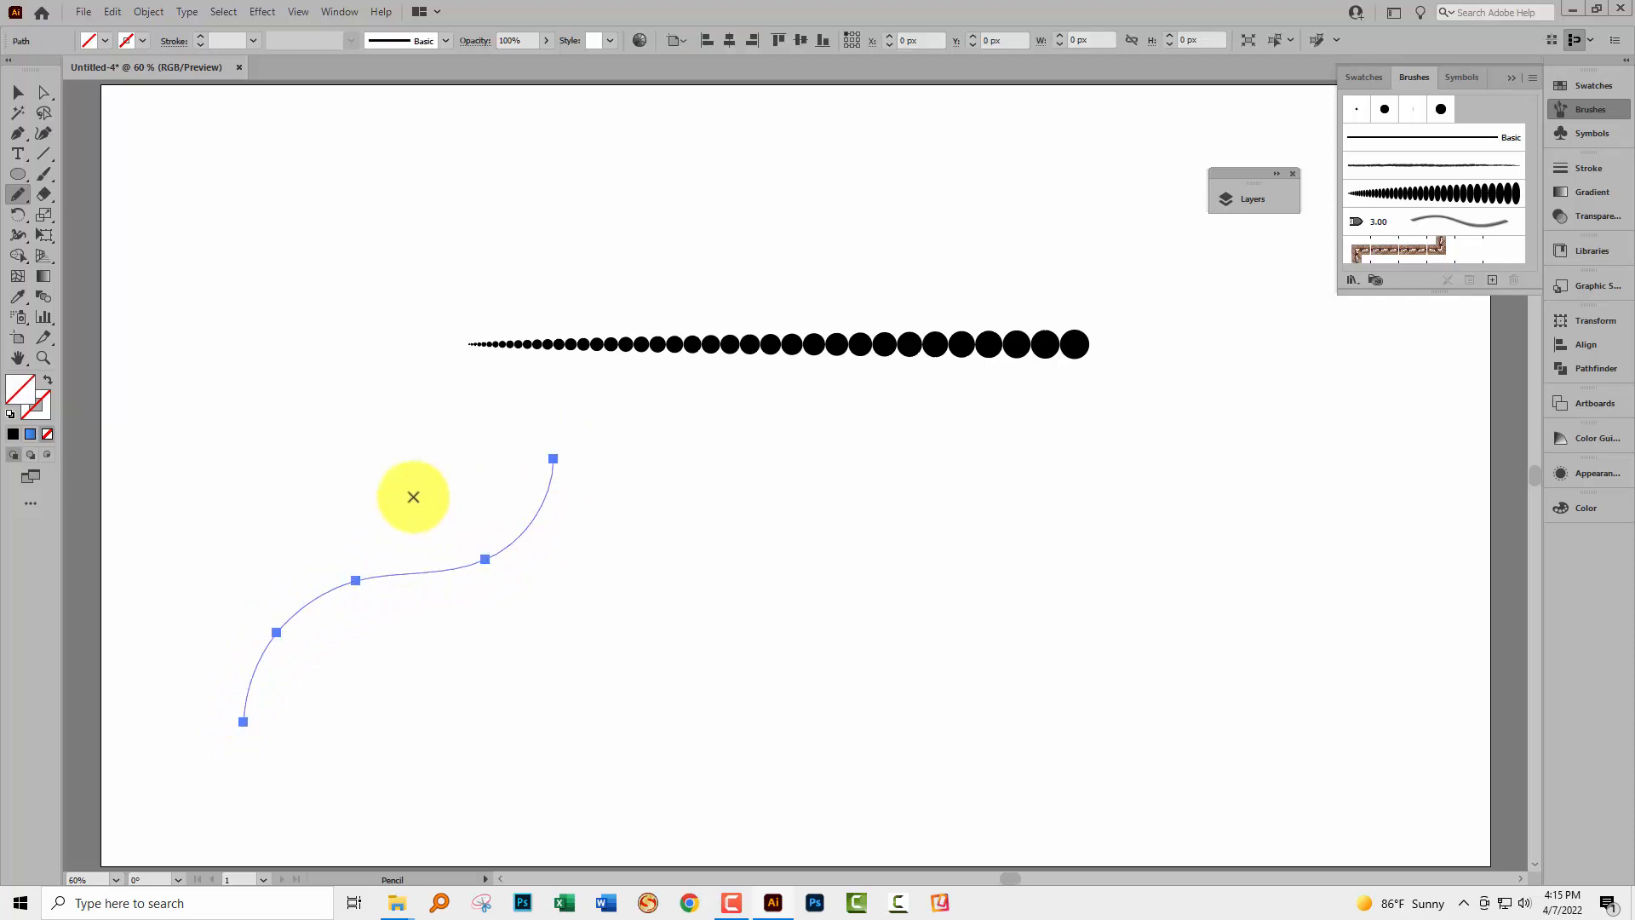
Step: Select the pencil curve and stroke it with the new dot art brush
click(17, 92)
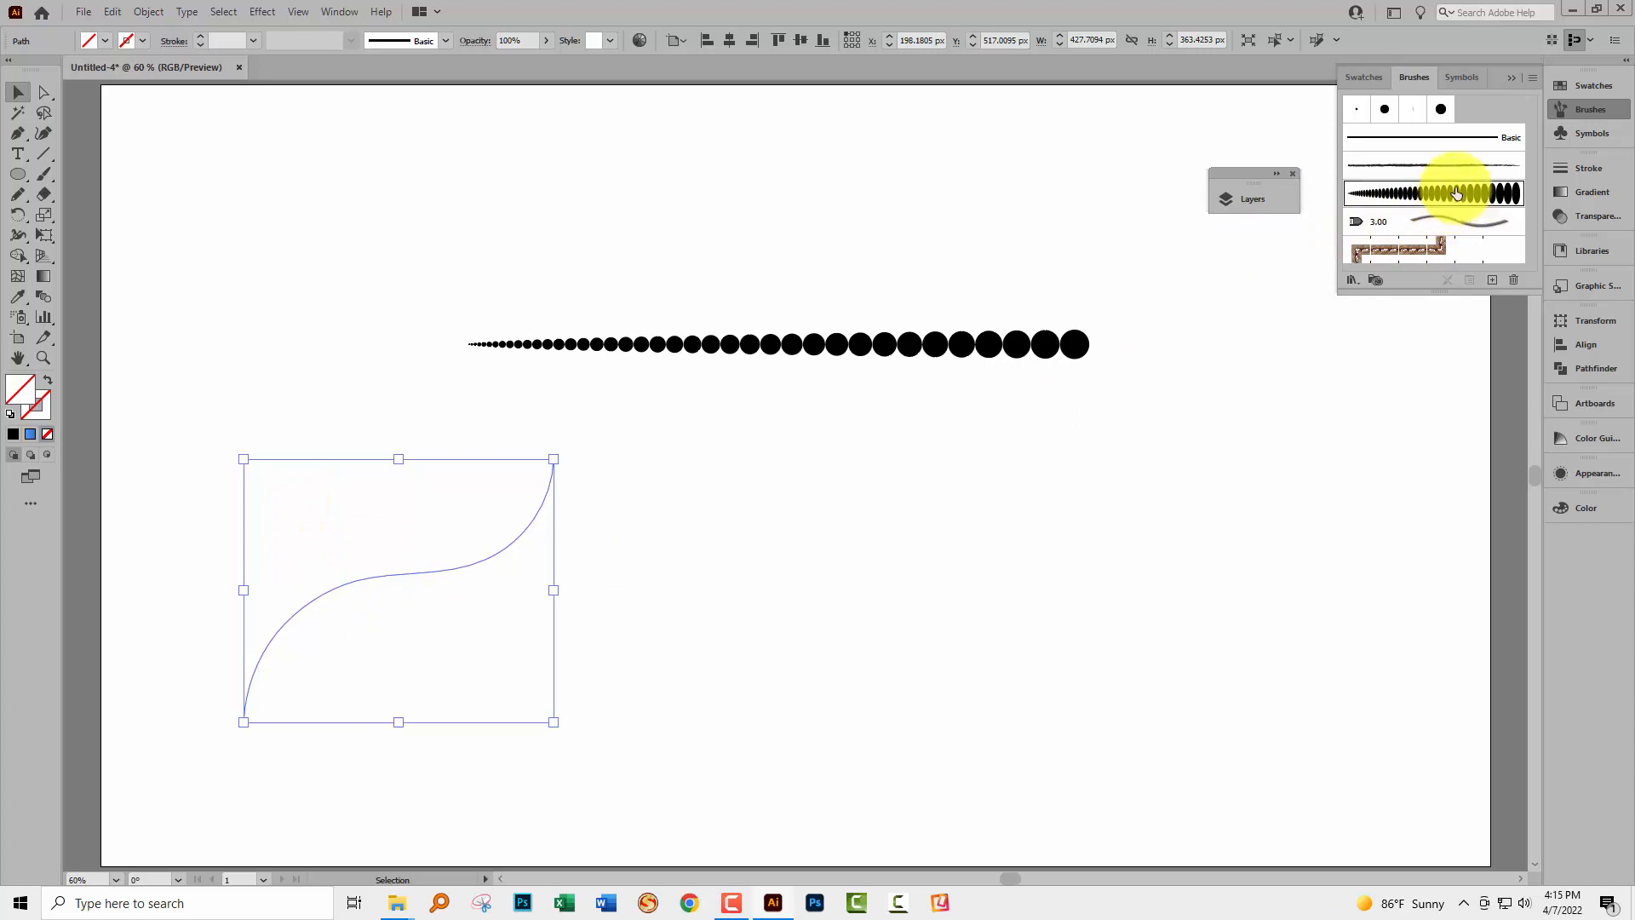
click(1432, 194)
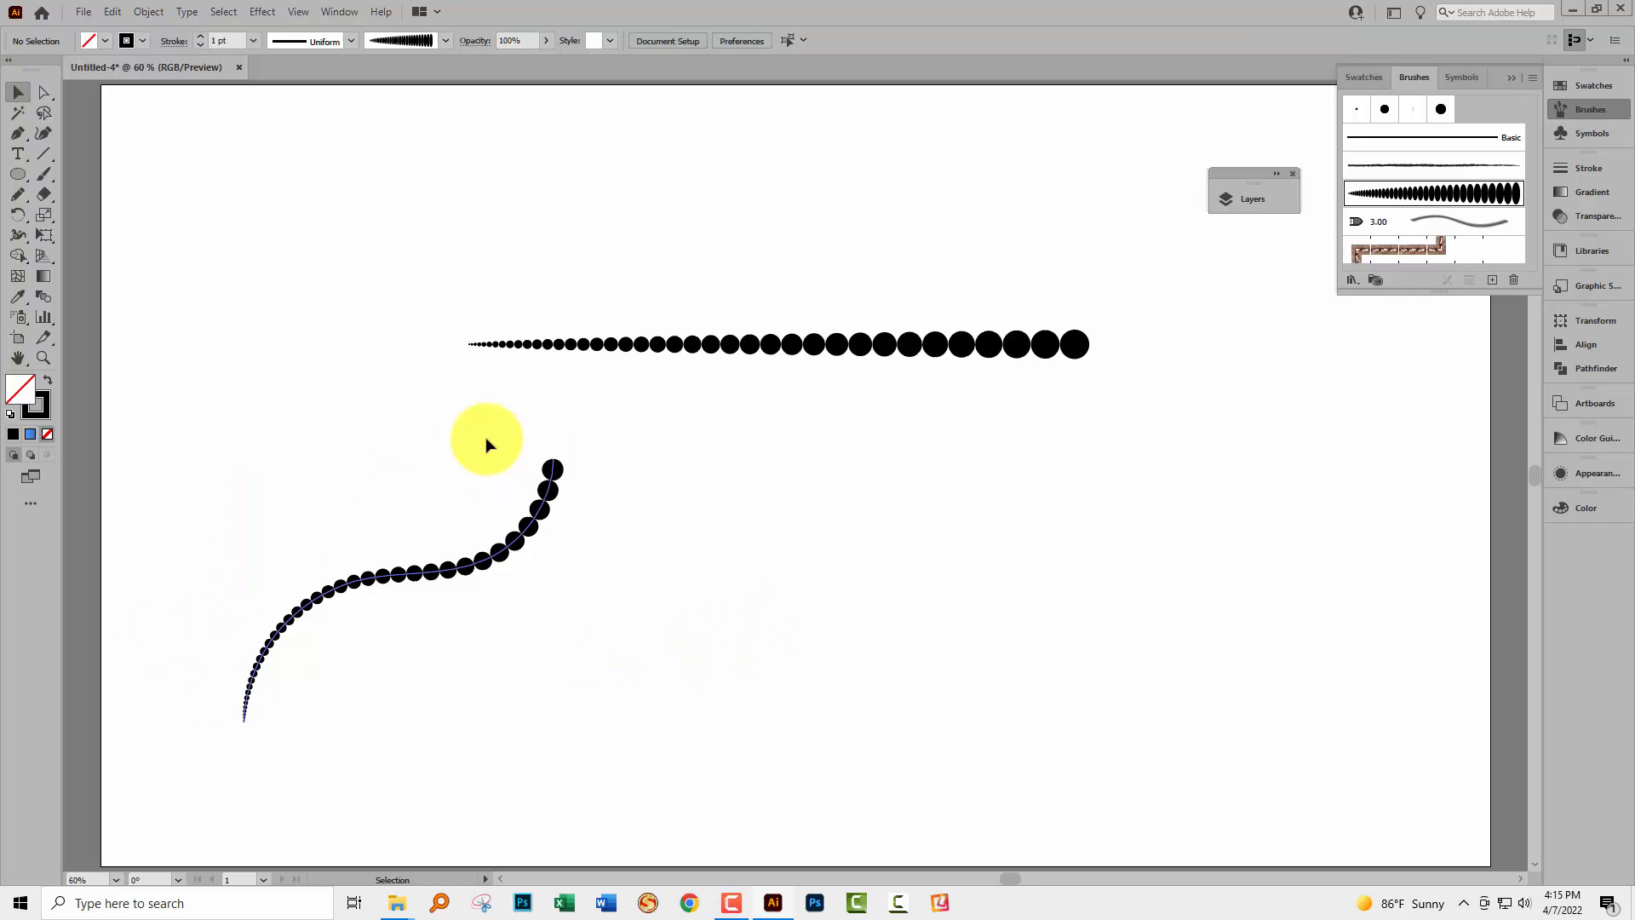
mouse_move(638, 603)
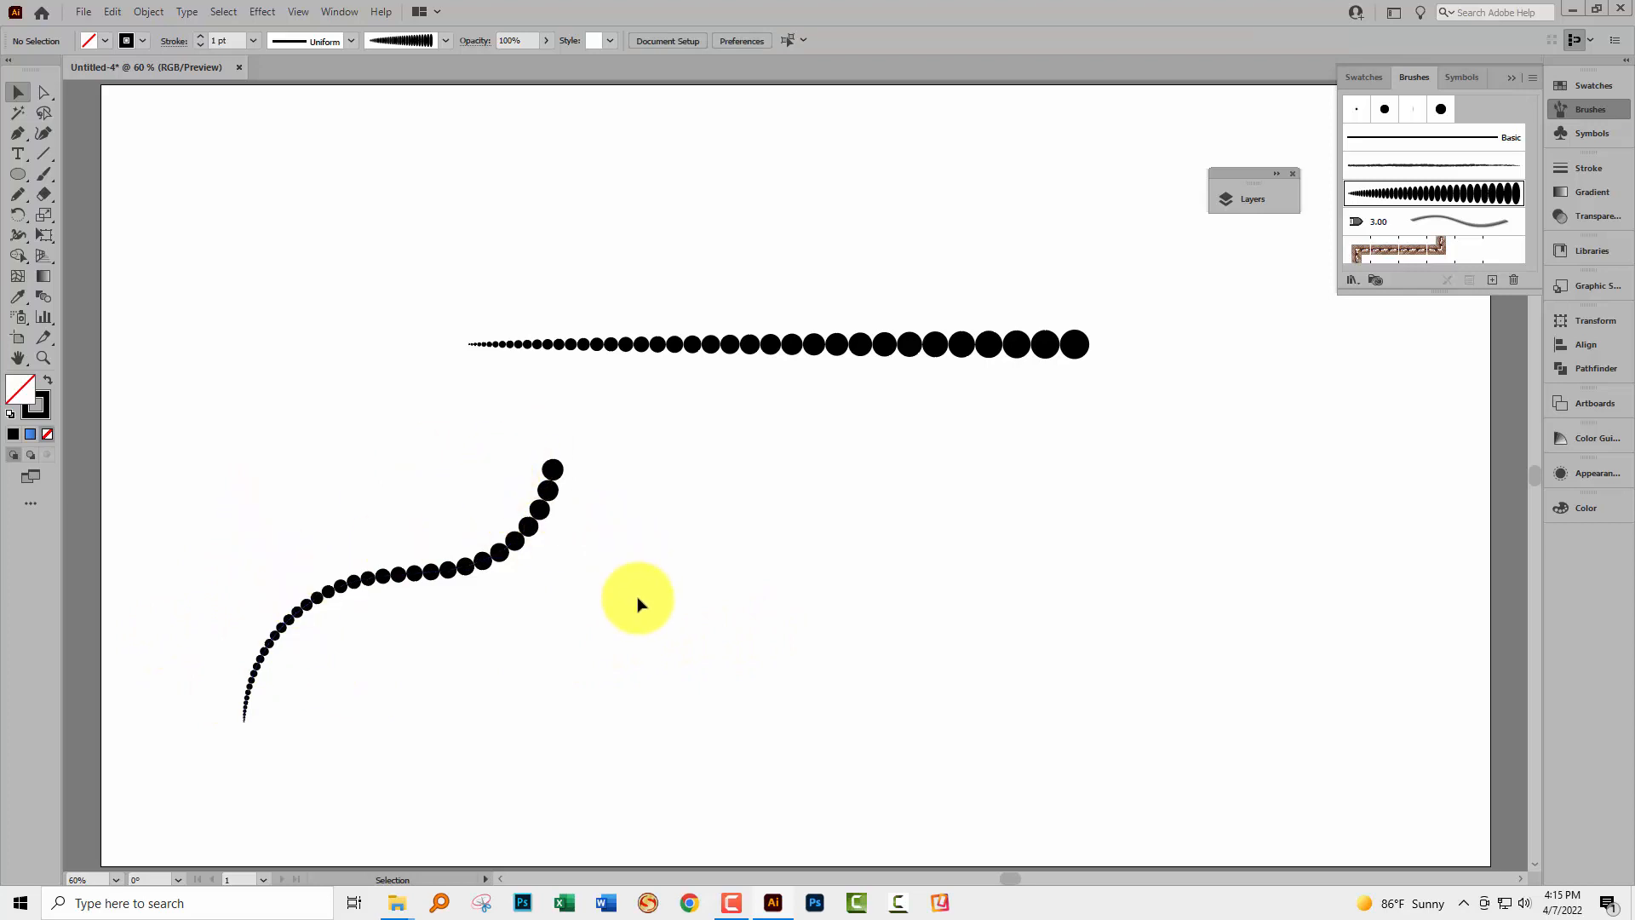